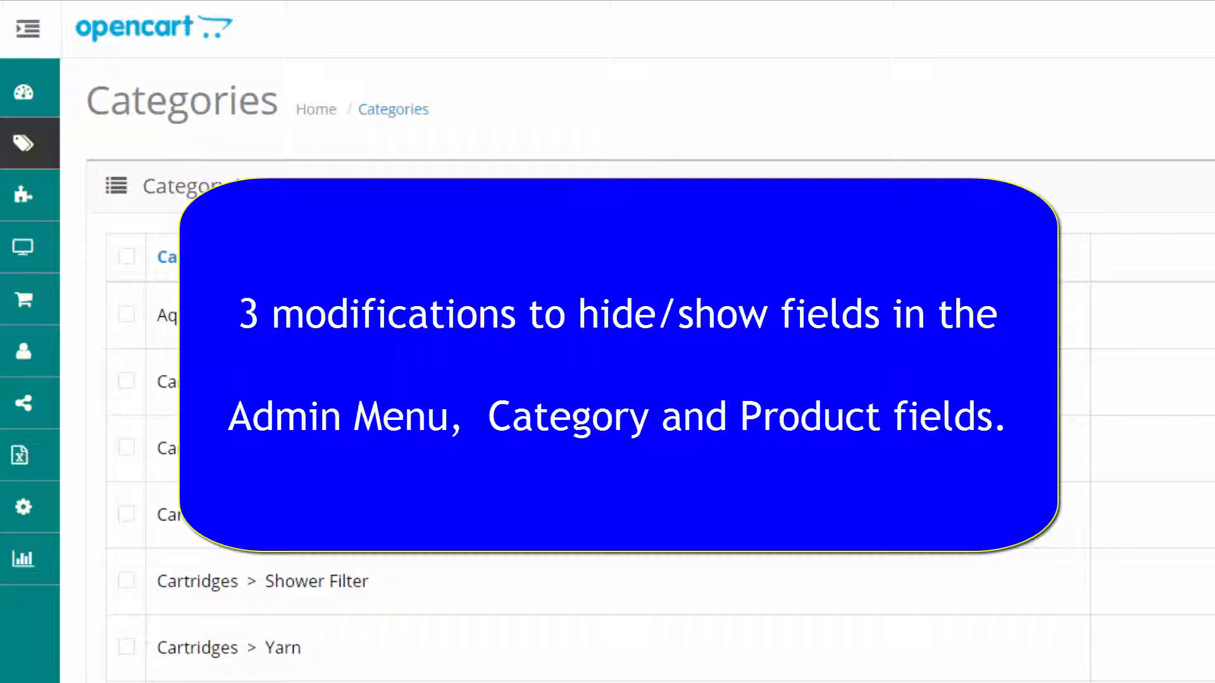
Go from the Categories page toward System > Settings to edit the store.
click(27, 142)
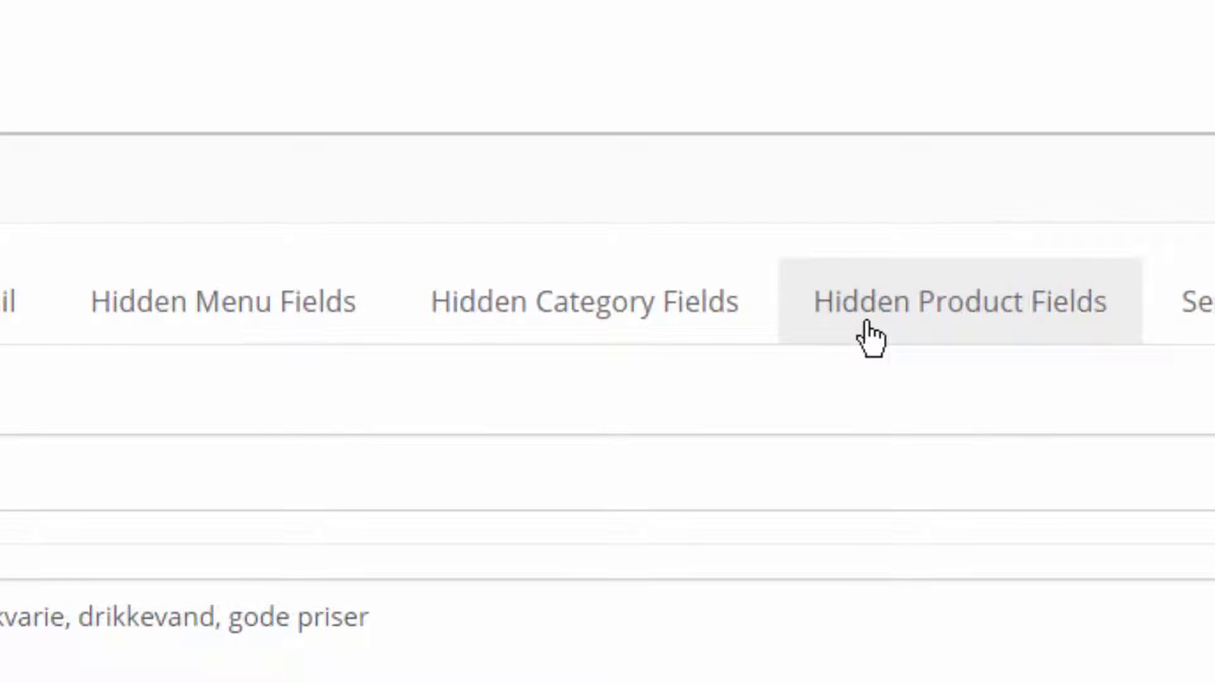
Show the Hidden Menu Fields settings and review the Hide/Show state of each catalog and sales entry.
click(228, 301)
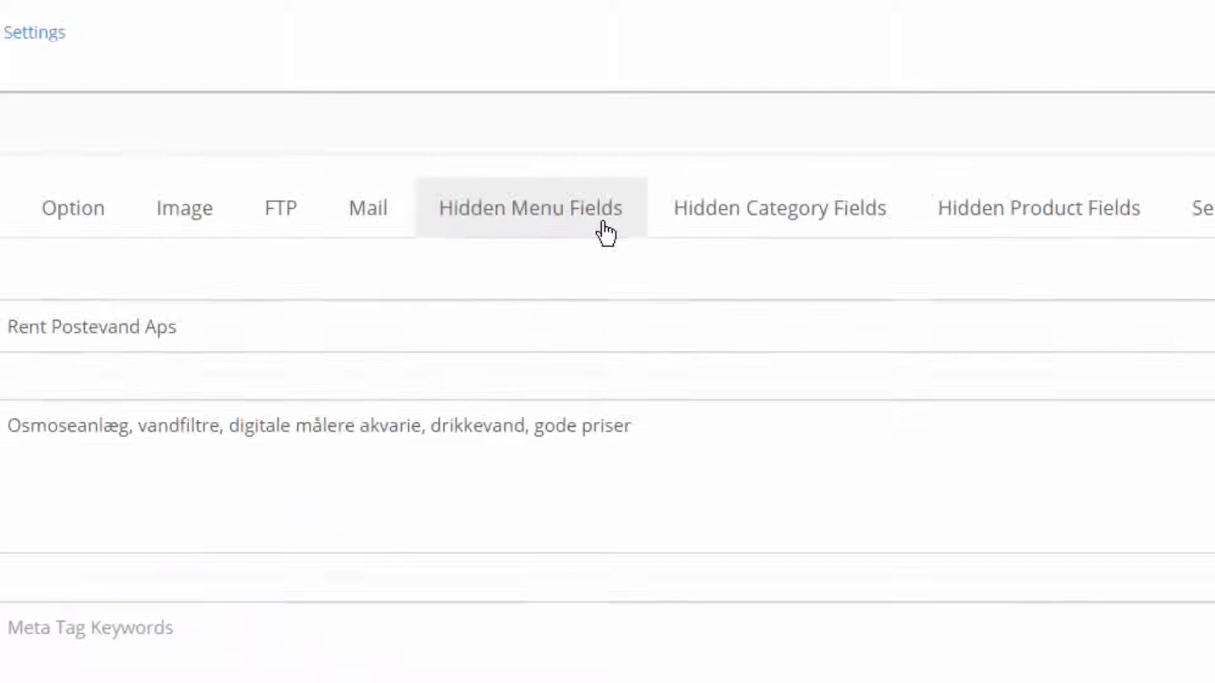
click(535, 207)
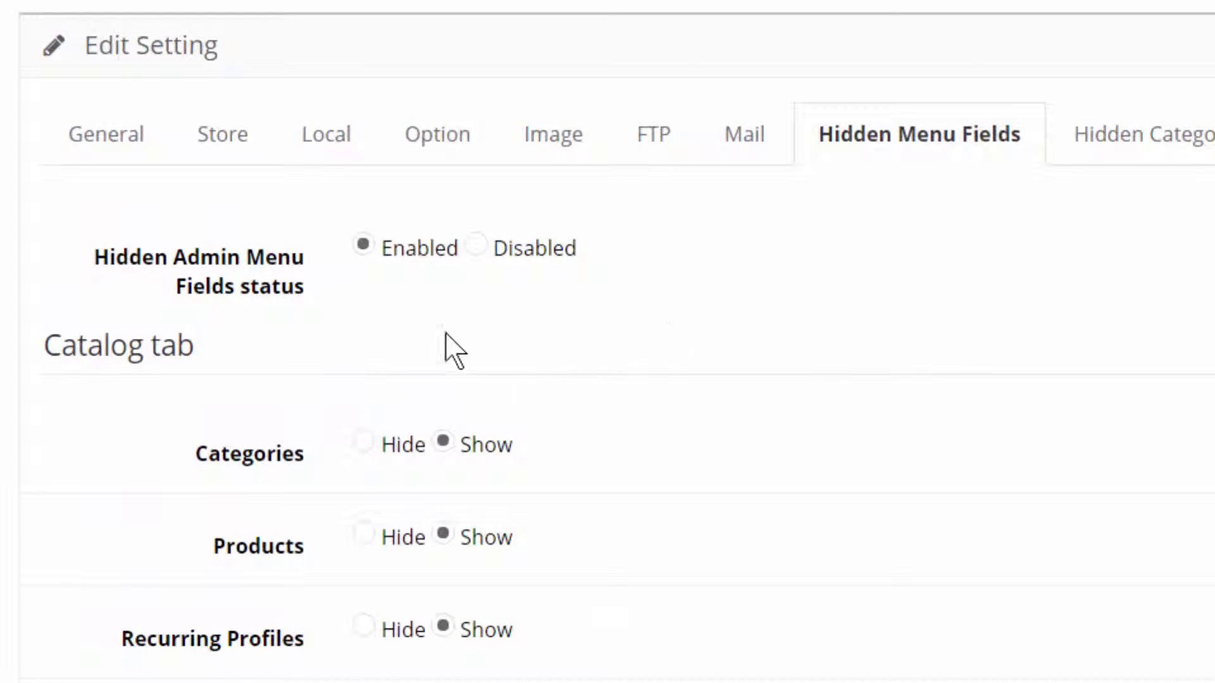
mouse_move(334, 288)
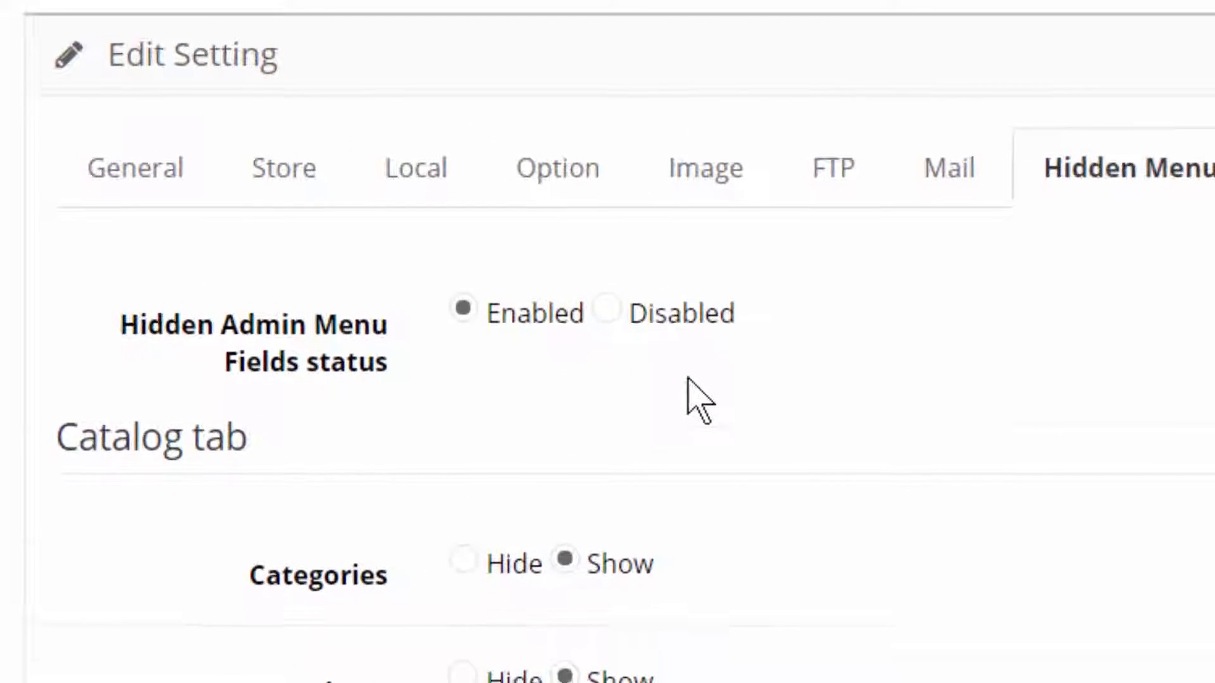
scroll(down, 3)
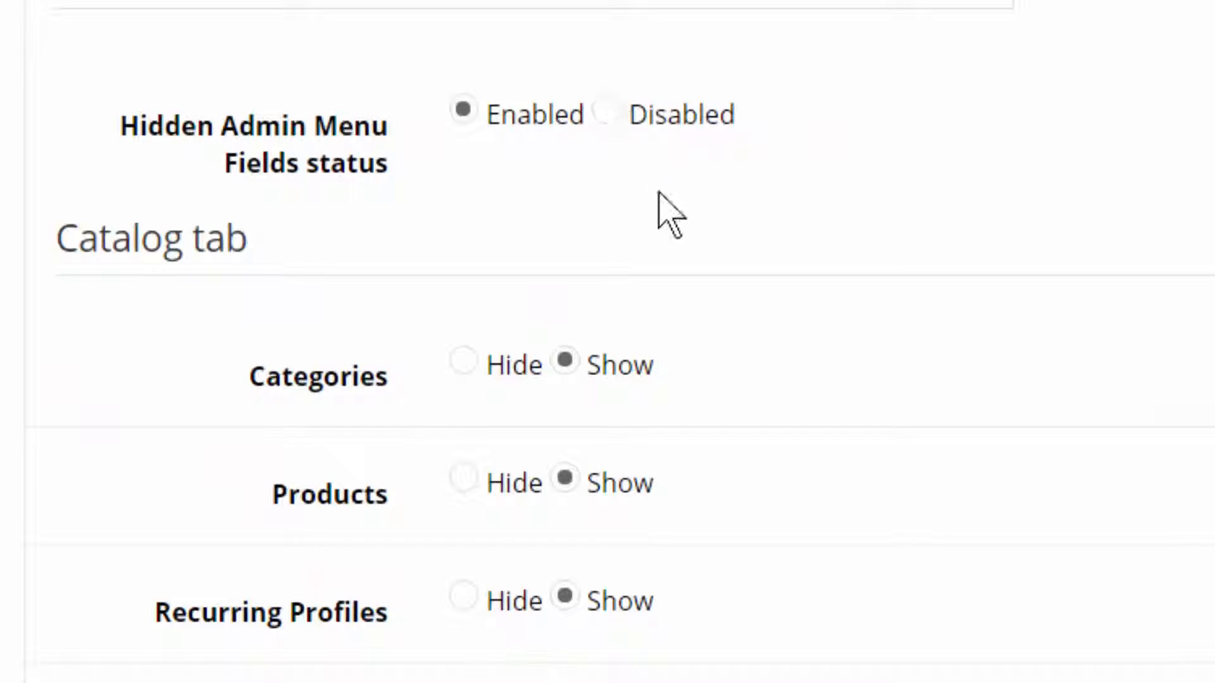
scroll(down, 3)
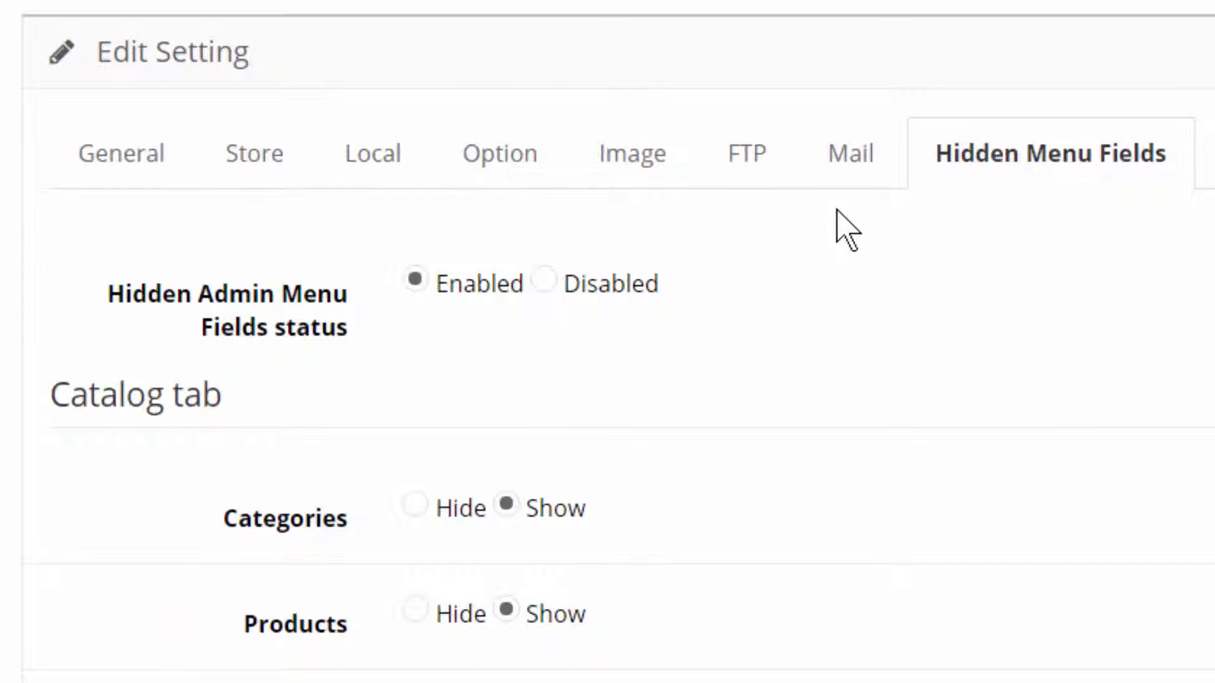
scroll(down, 3)
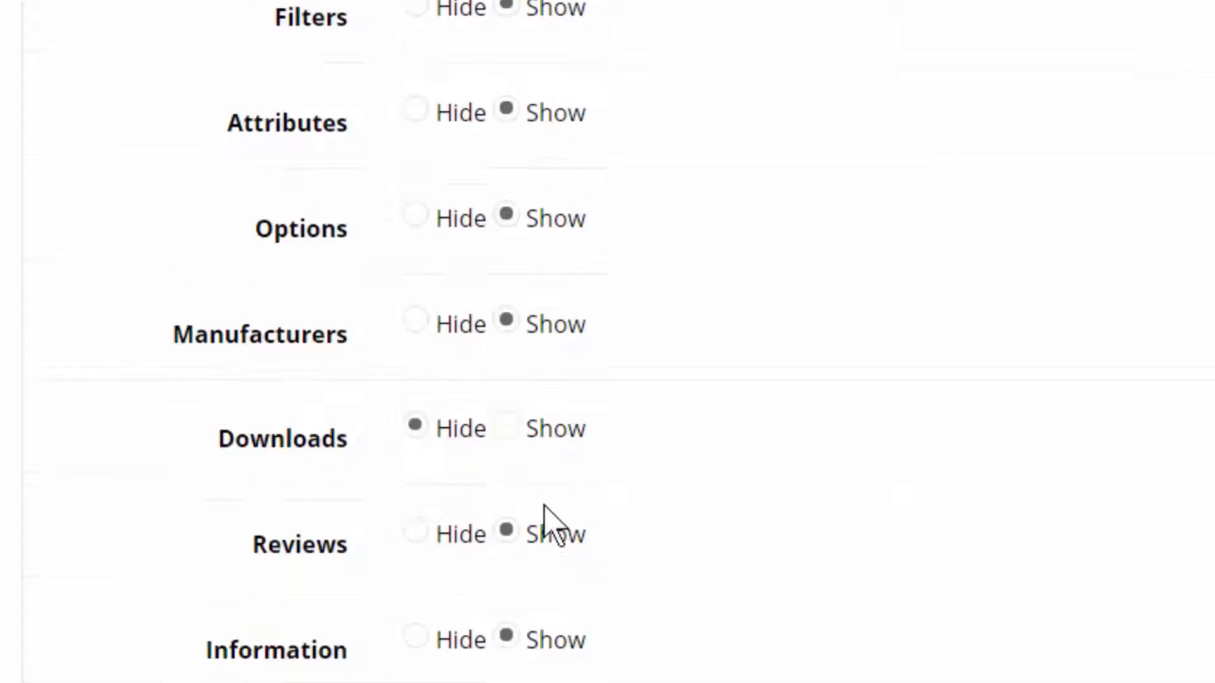
scroll(down, 3)
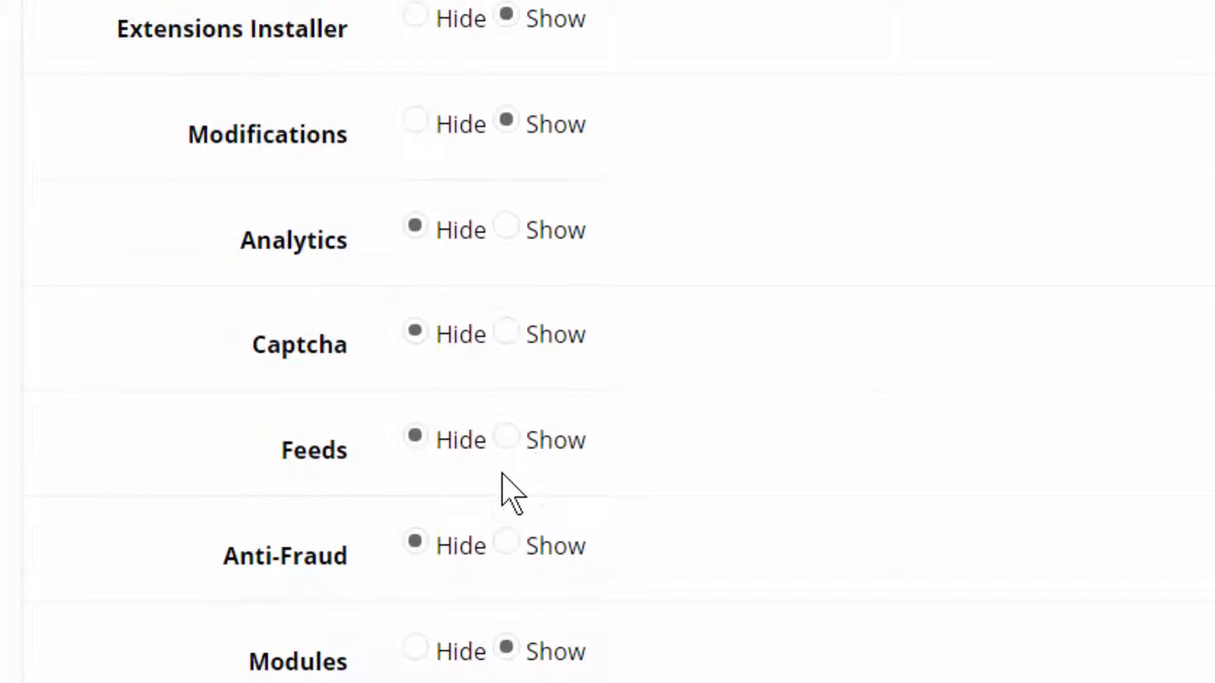
scroll(down, 3)
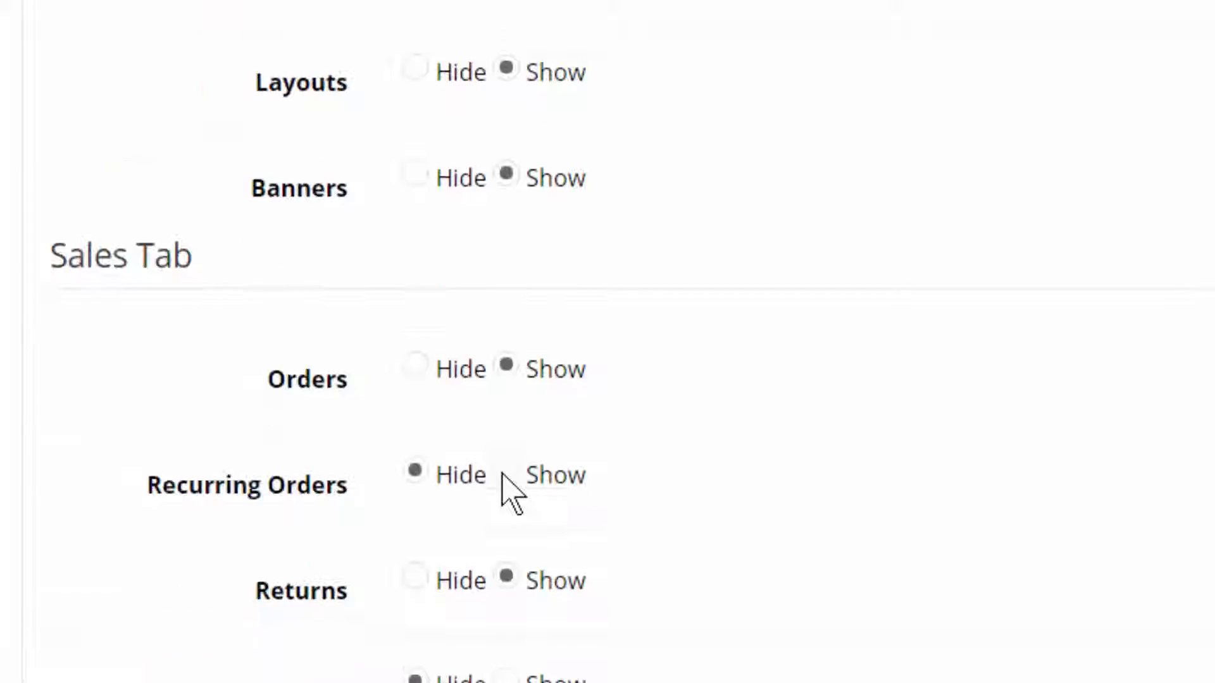
scroll(down, 3)
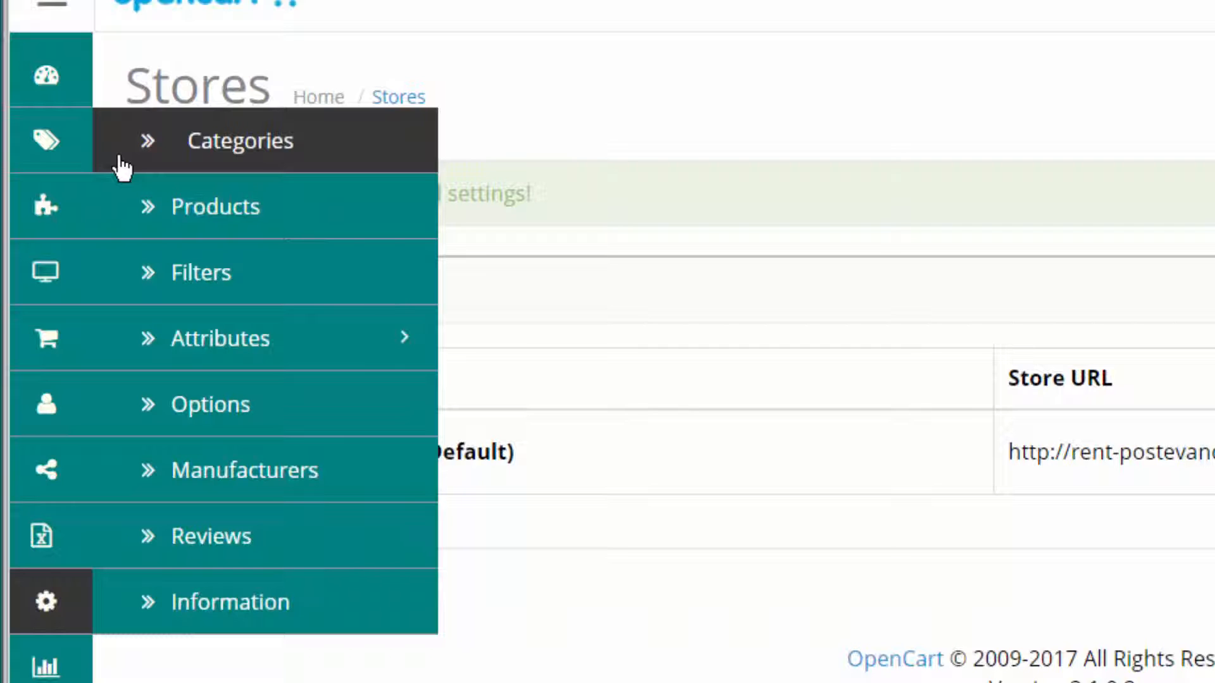
mouse_move(267, 162)
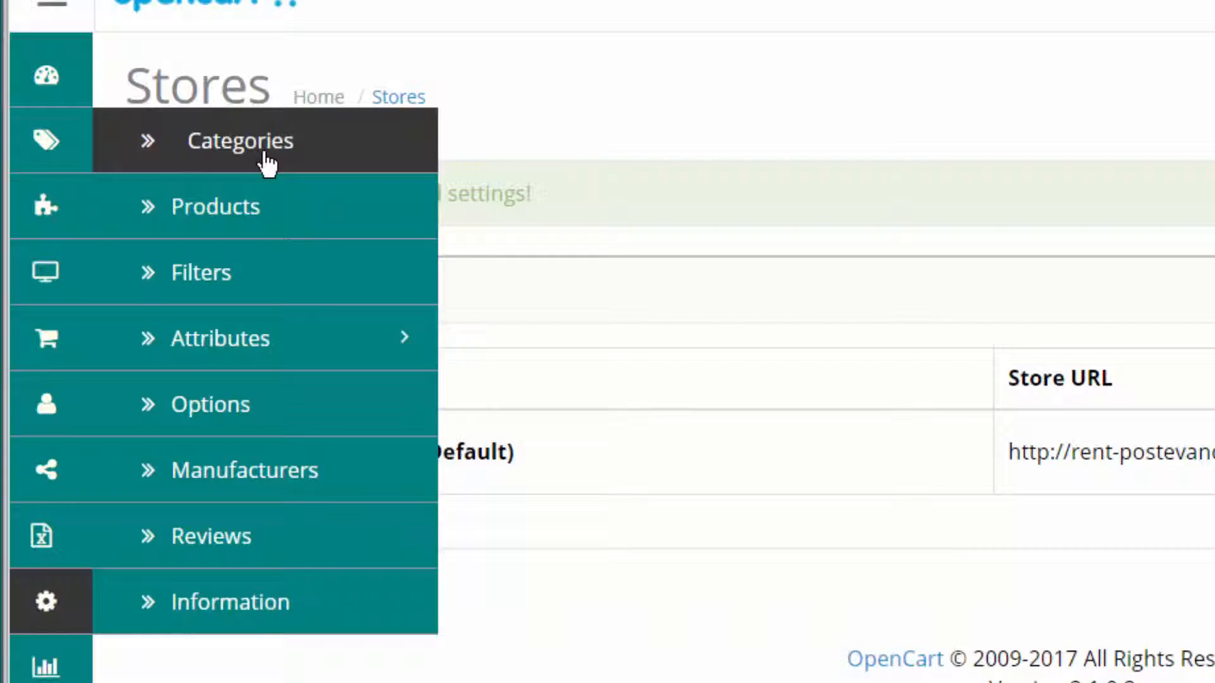
Edit the Aquarium RO category from Catalog > Categories and view its Data fields down to Stores.
click(241, 141)
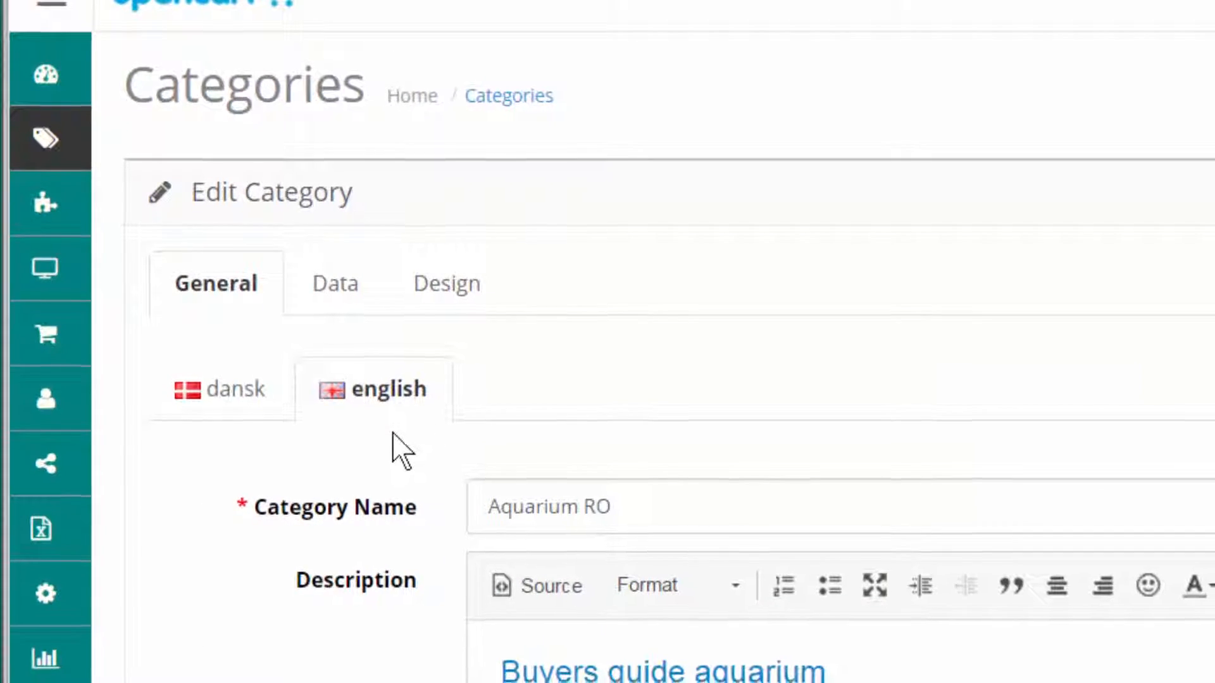
scroll(down, 3)
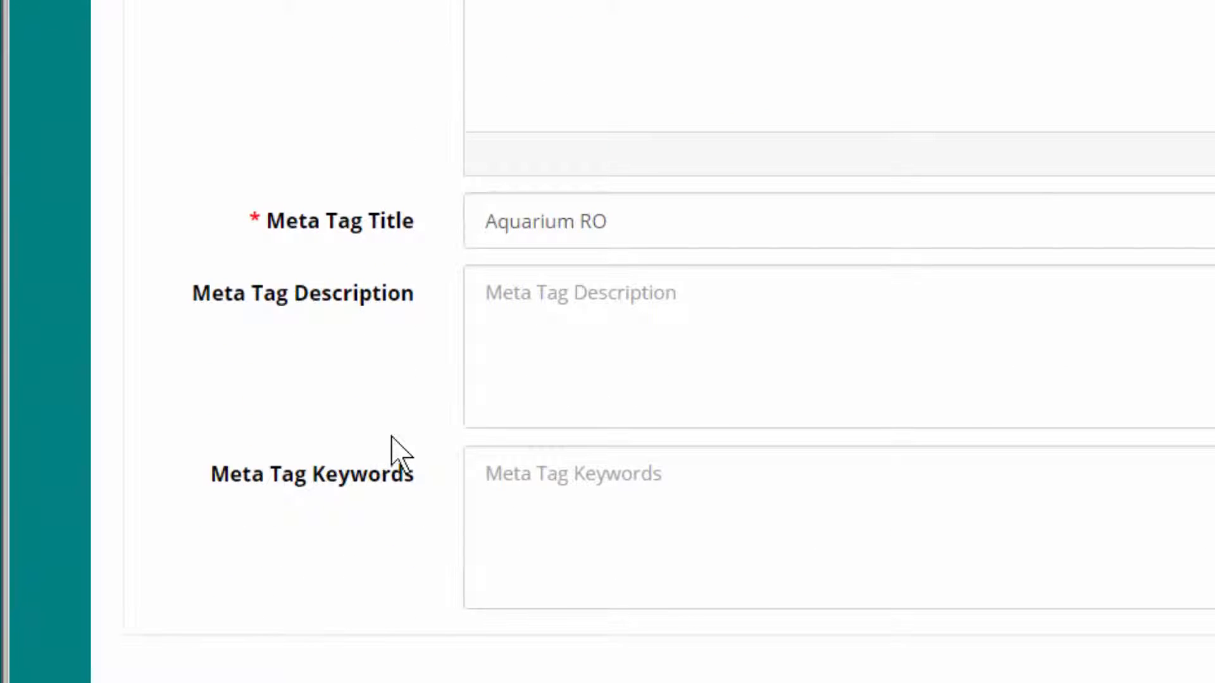
mouse_move(286, 268)
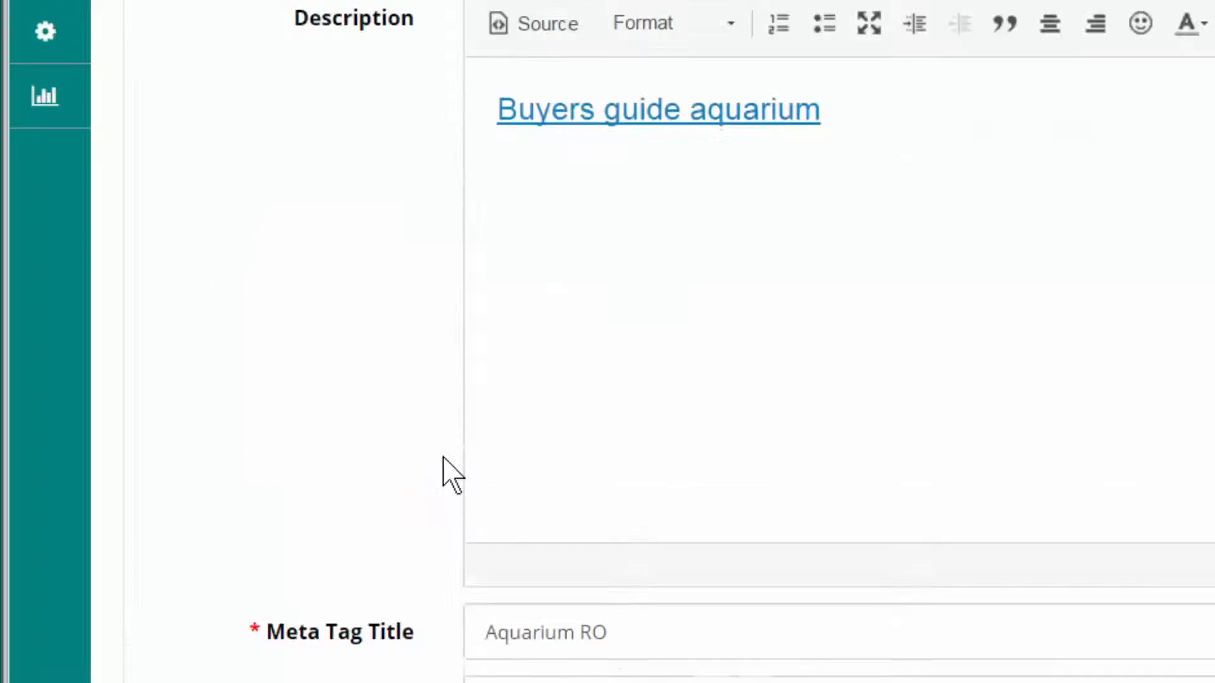
click(329, 120)
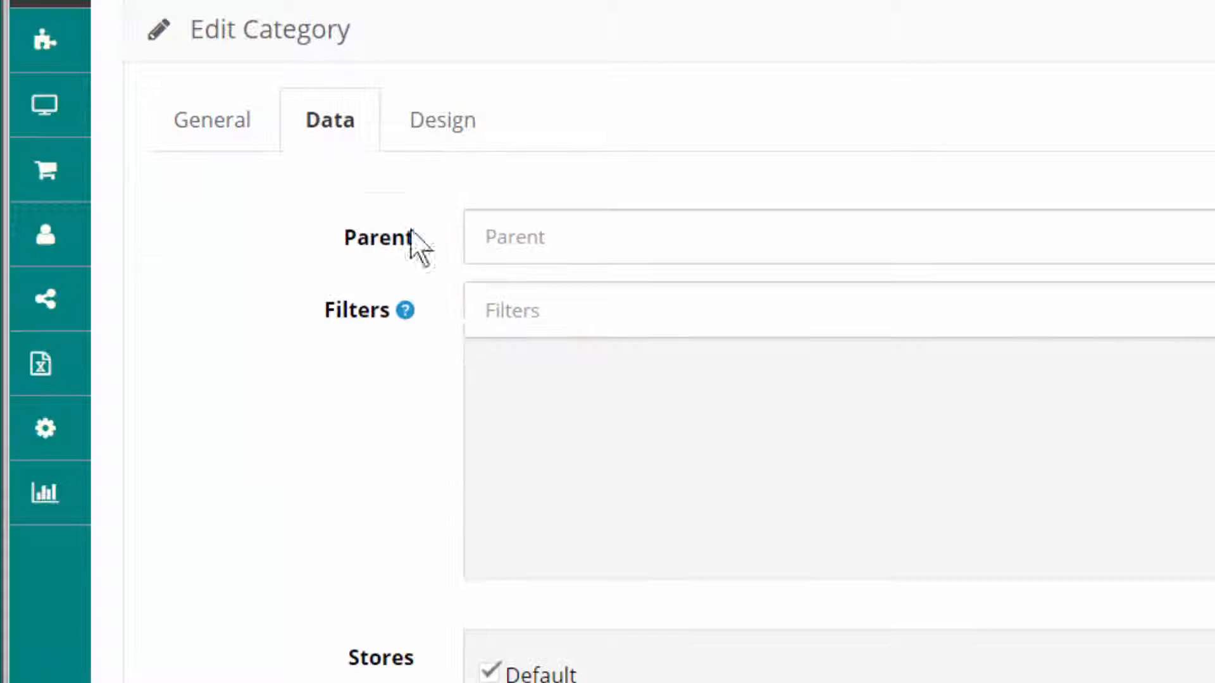
scroll(down, 3)
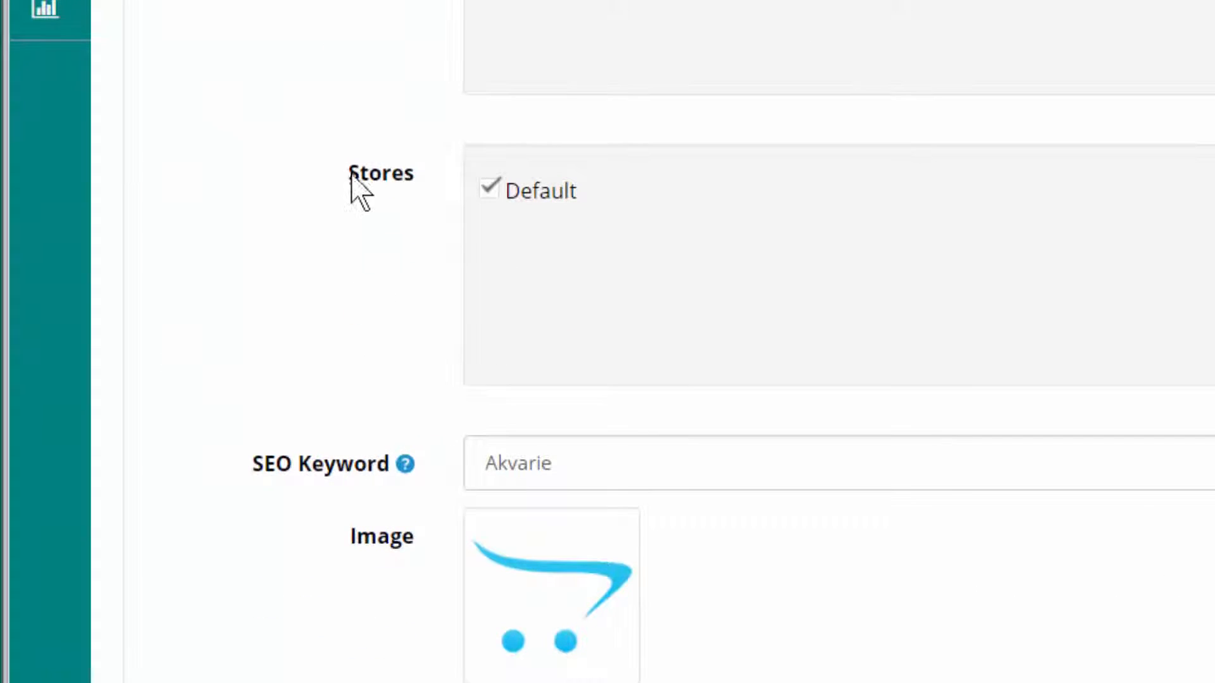
mouse_move(343, 228)
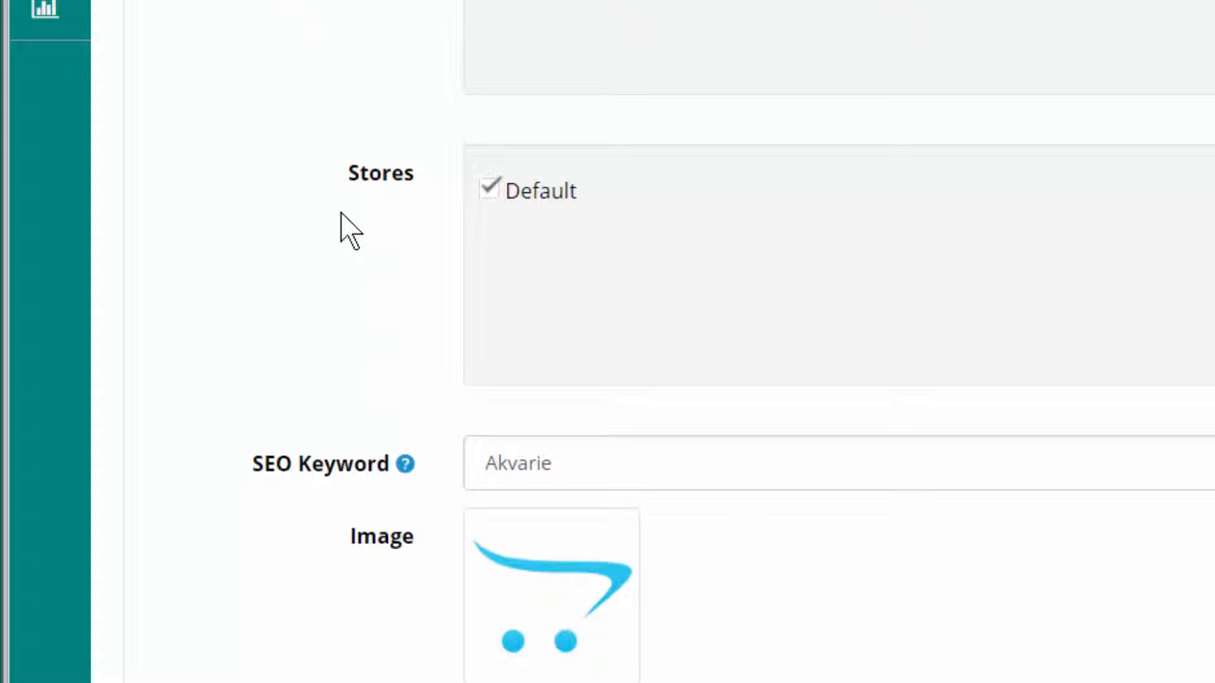
mouse_move(395, 295)
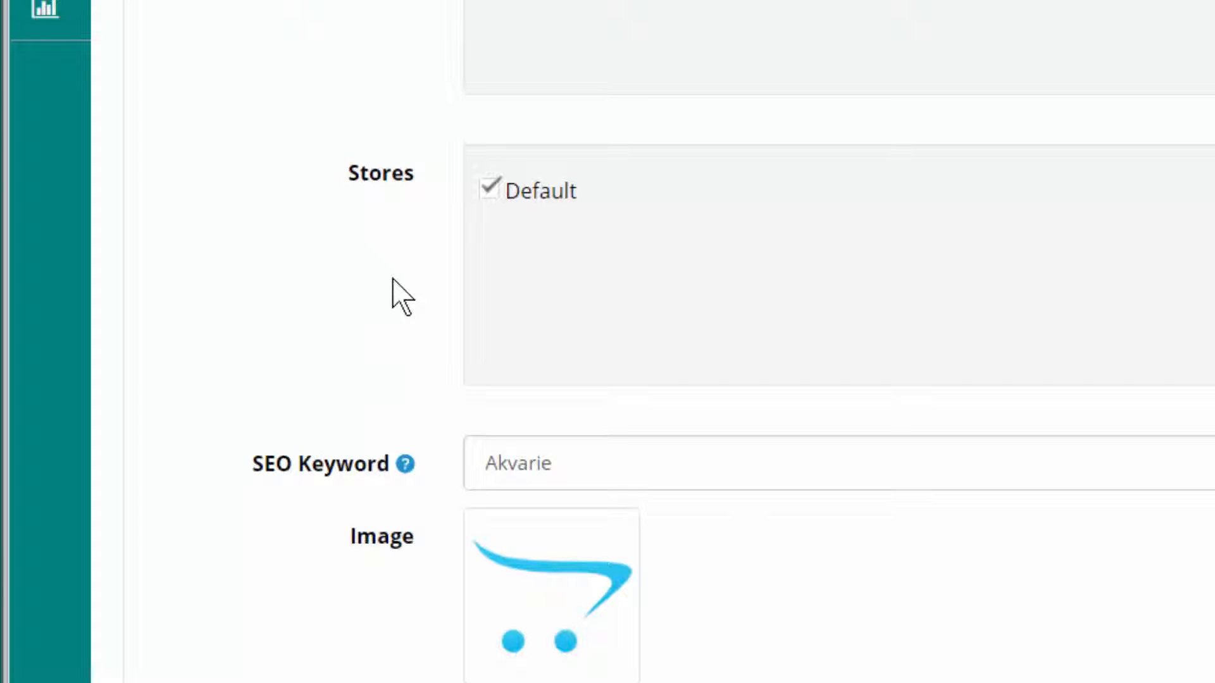
scroll(down, 3)
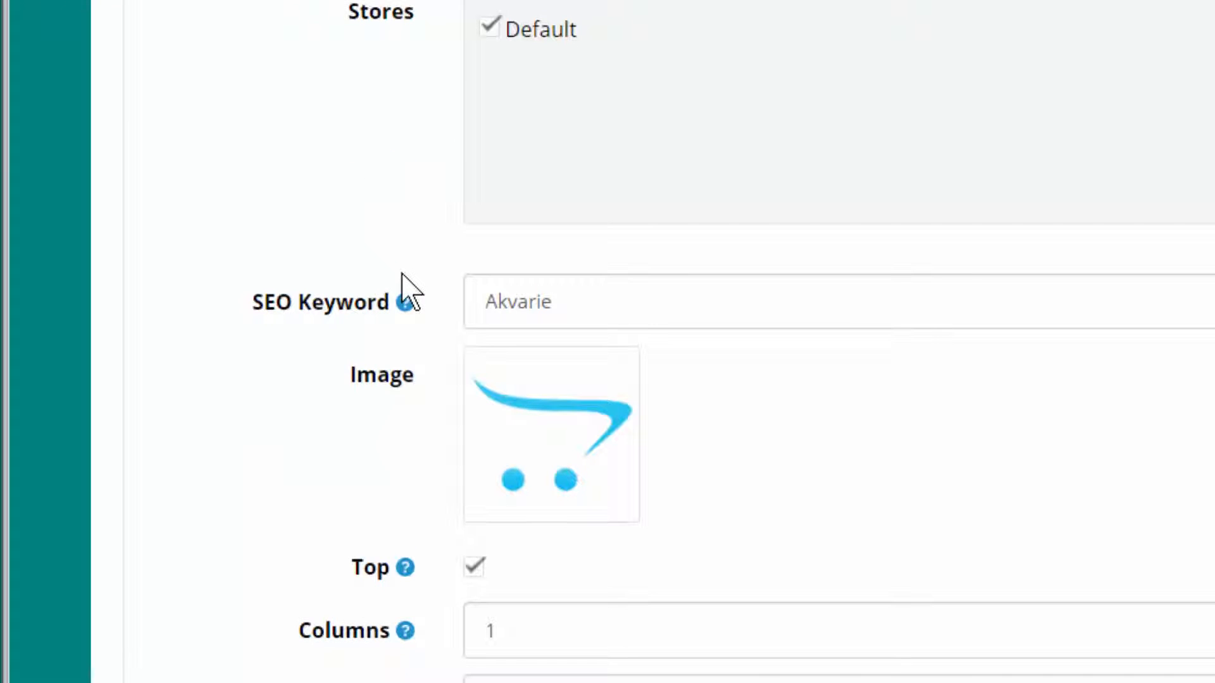
mouse_move(402, 419)
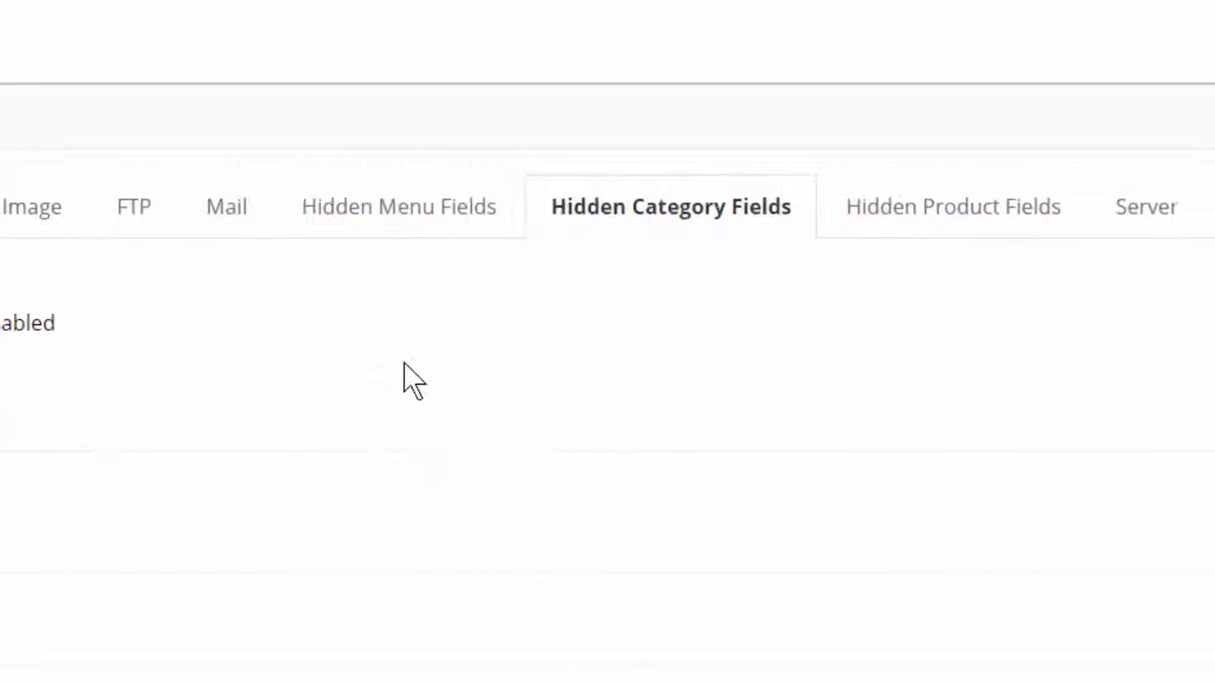
Review the Hidden Category Fields options around the Data tab's Stores entry.
scroll(down, 3)
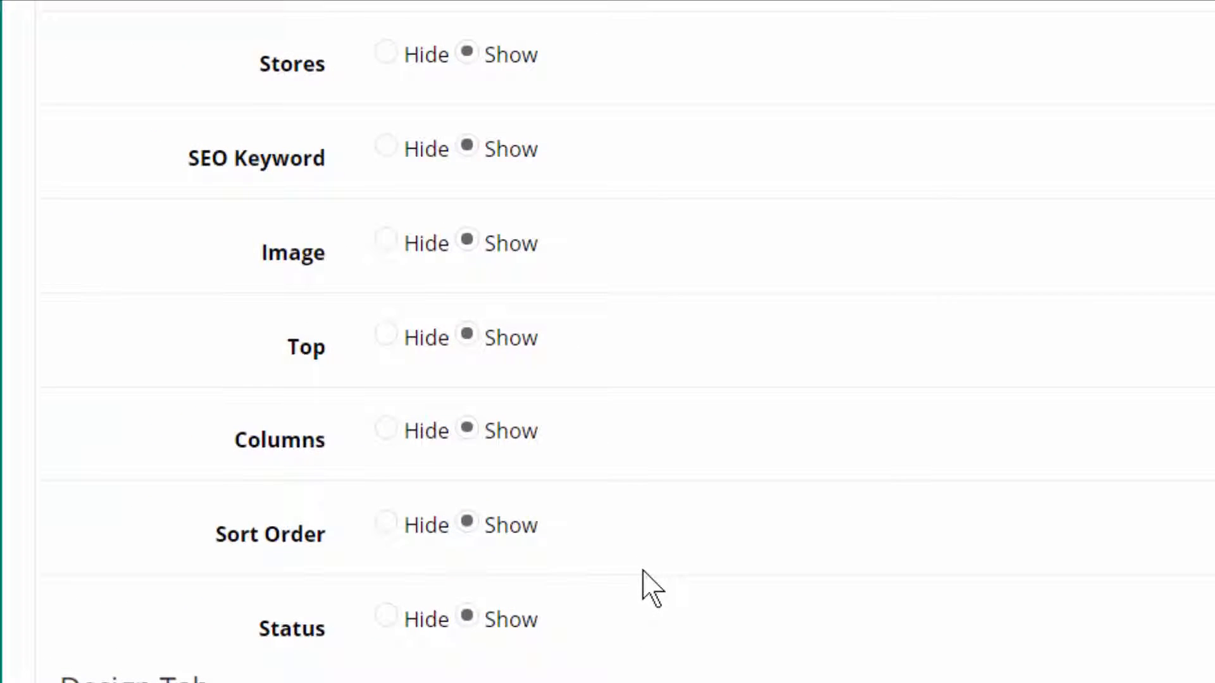
scroll(up, 3)
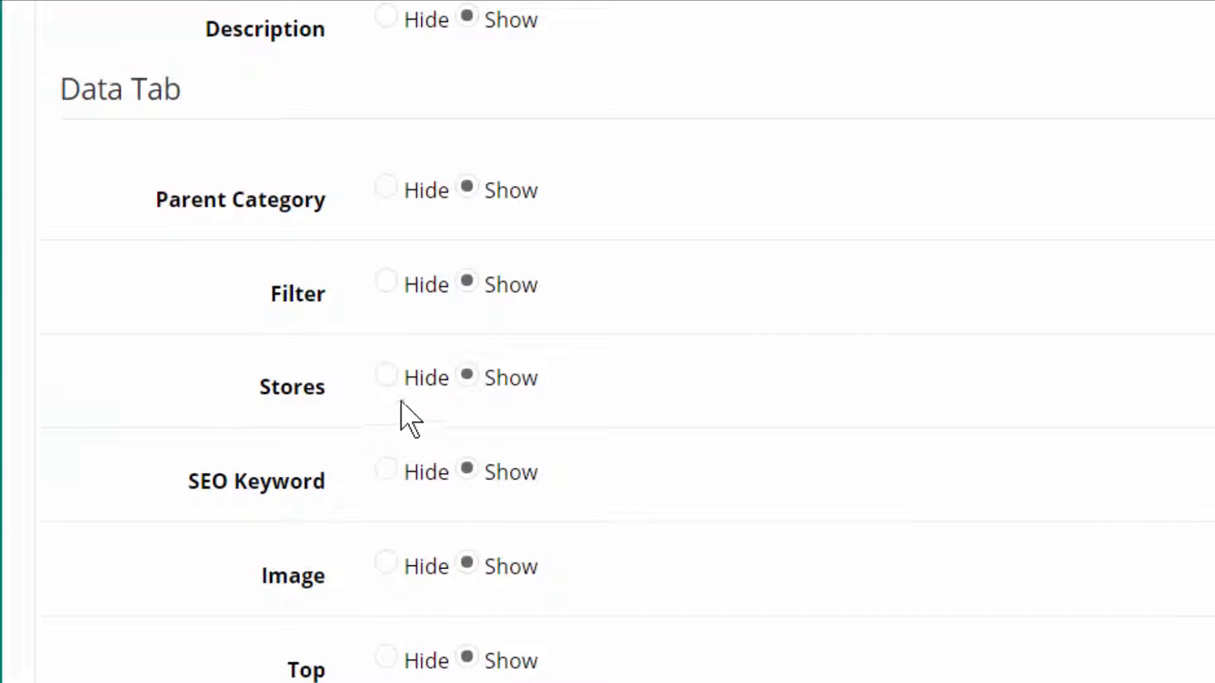
scroll(up, 3)
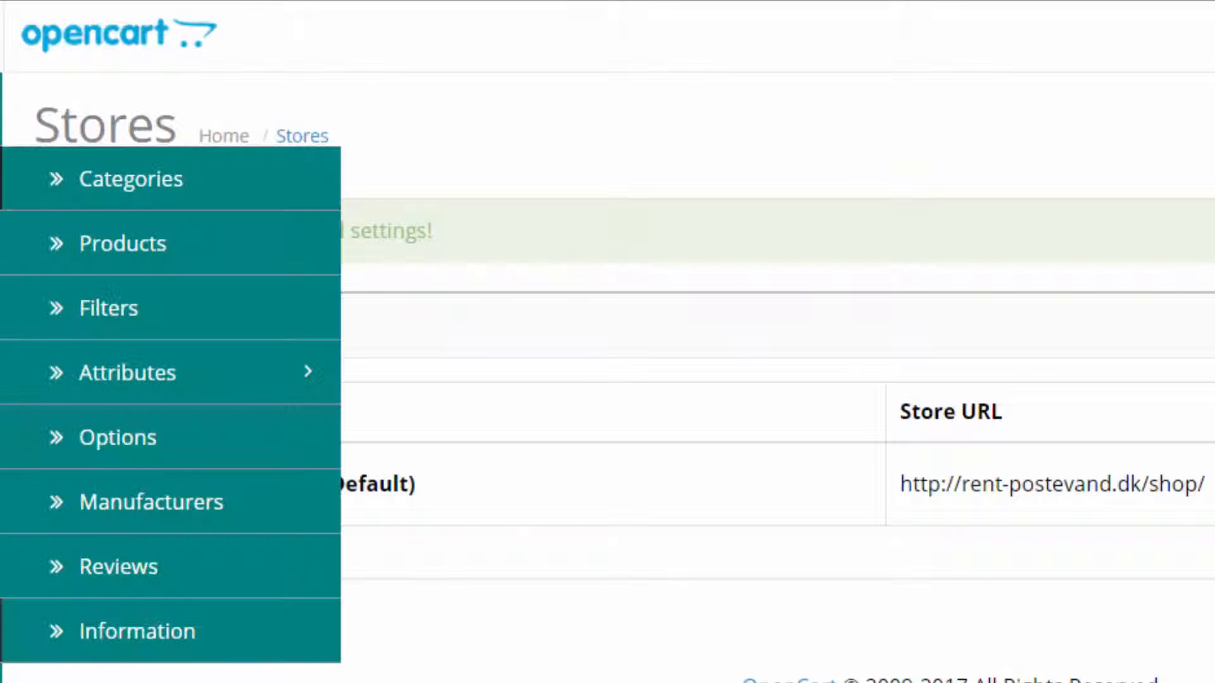
Return to the category's Data fields, where Stores no longer sits between Filters and SEO Keyword.
click(131, 178)
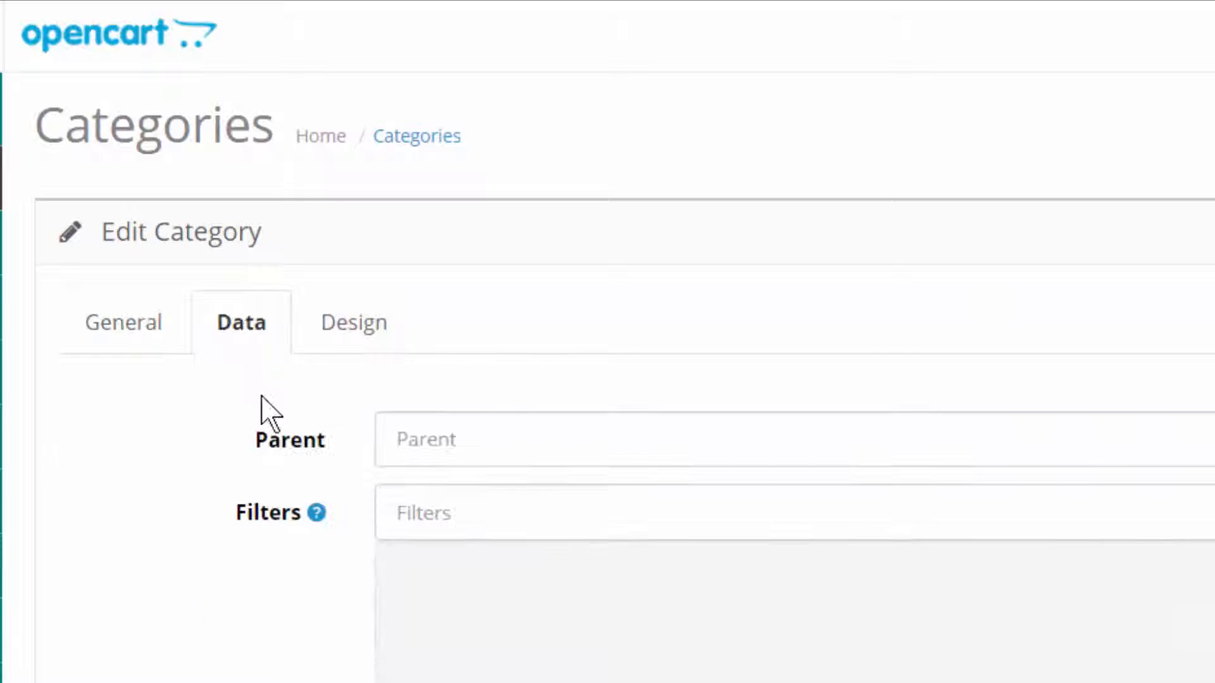
scroll(down, 3)
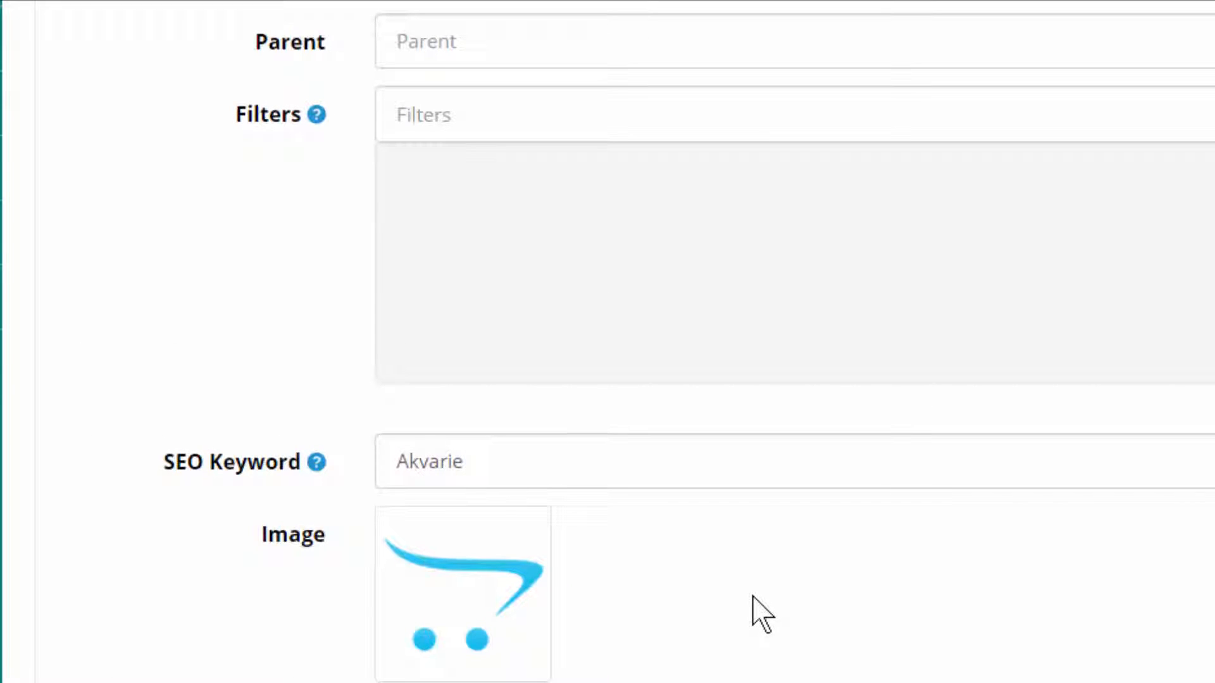
scroll(up, 3)
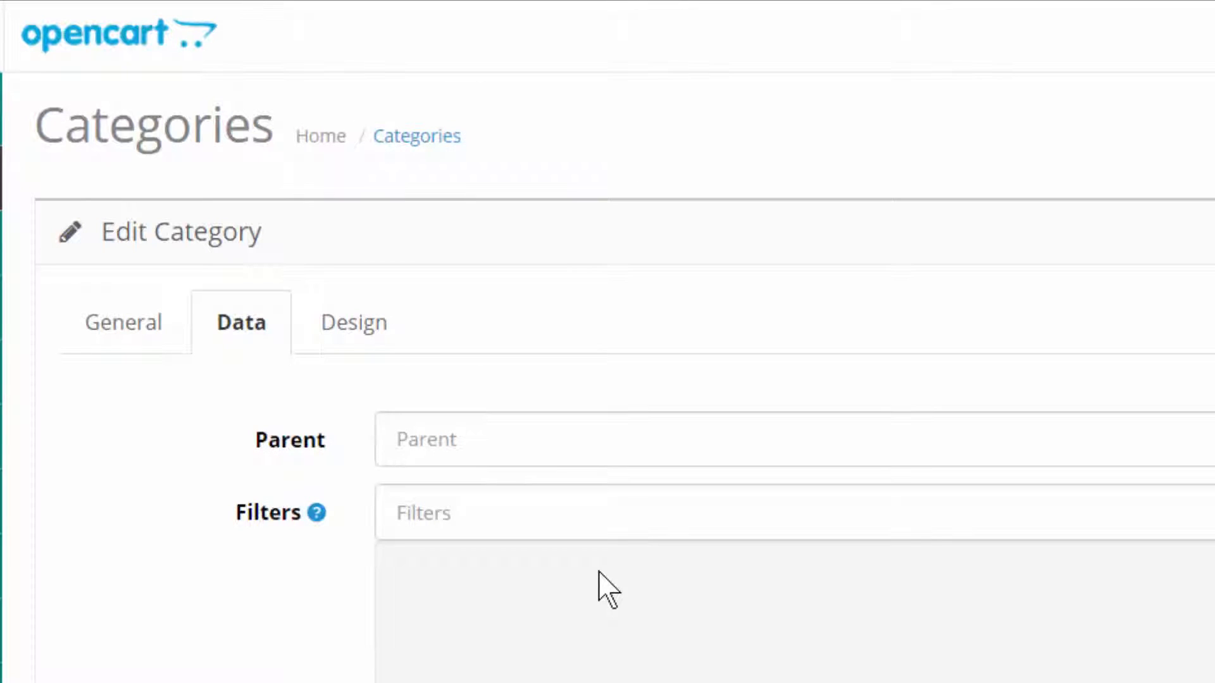
mouse_move(597, 608)
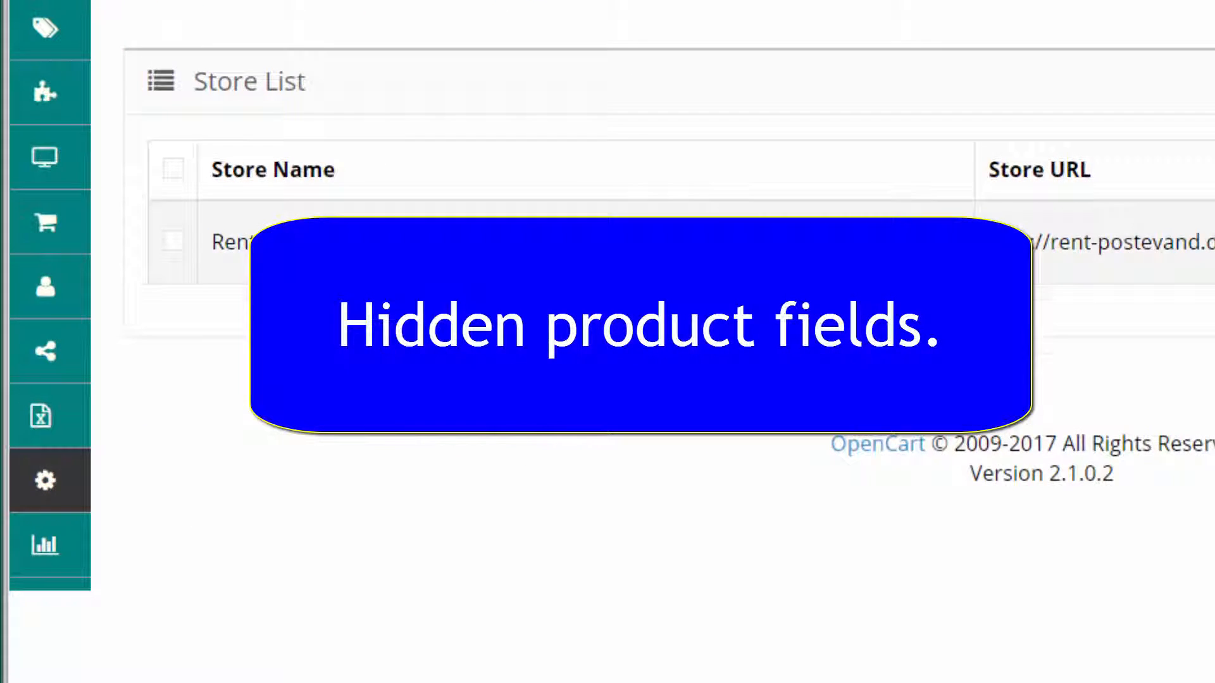
Edit the store and review the Hidden Product Fields options with SKU, UPC, EAN, JAN, ISBN and MNP hidden.
click(743, 308)
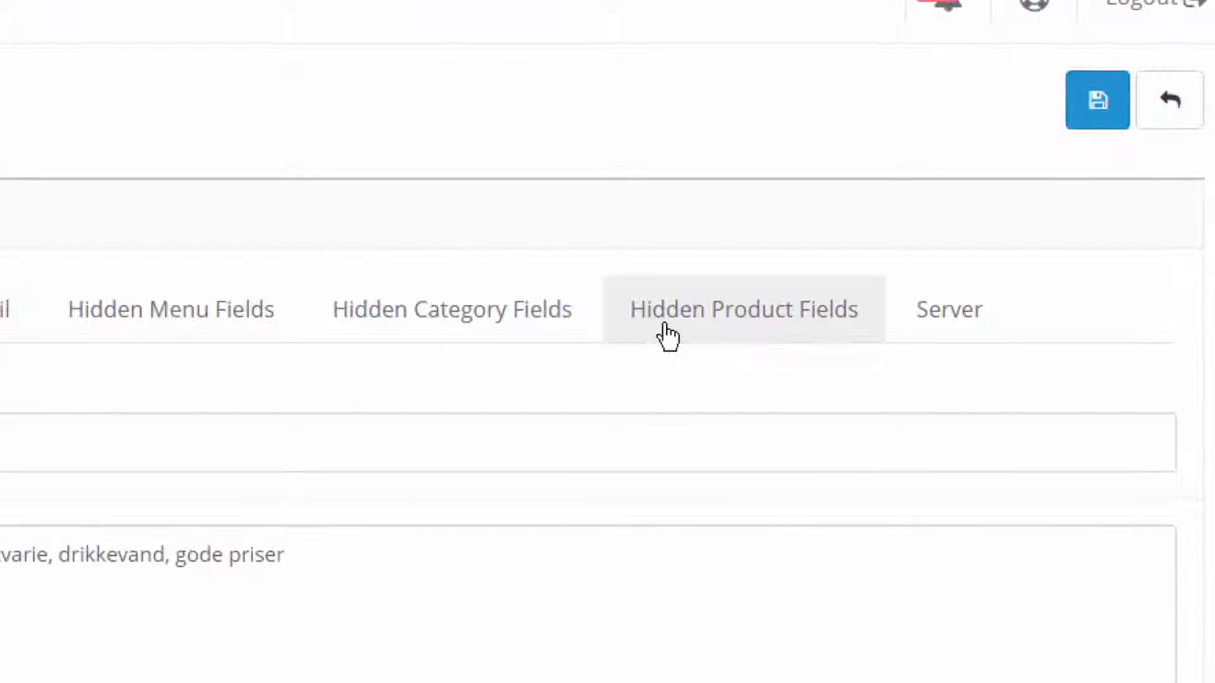
click(742, 309)
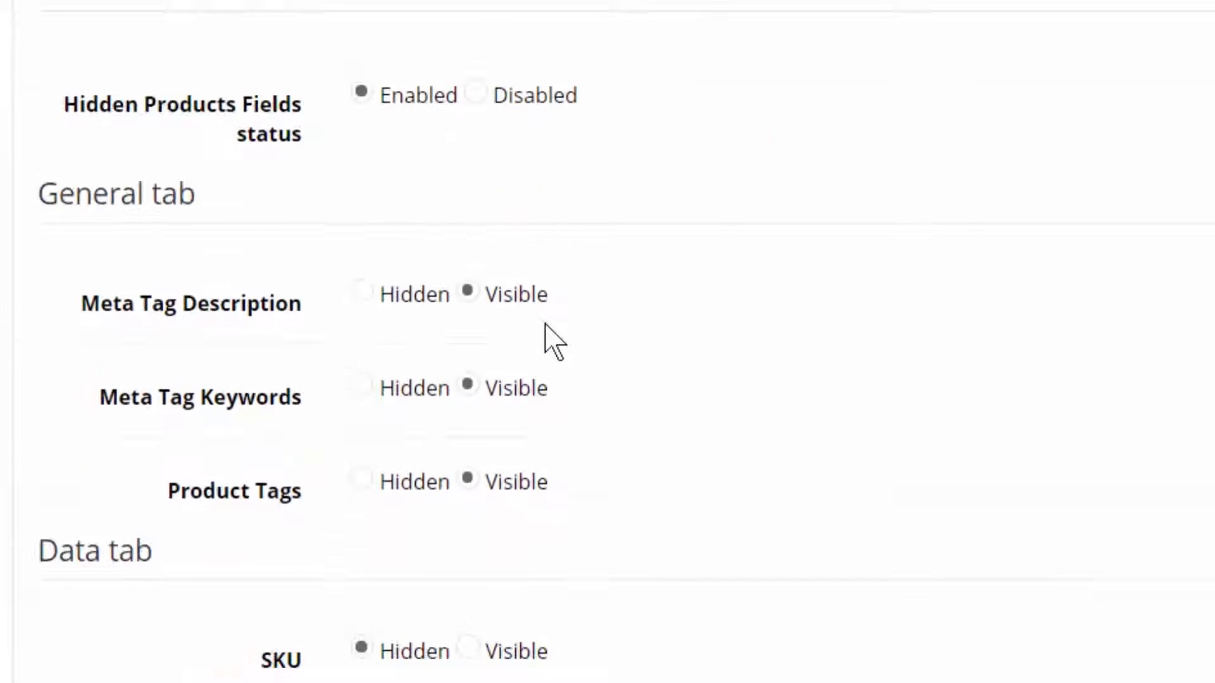
scroll(down, 3)
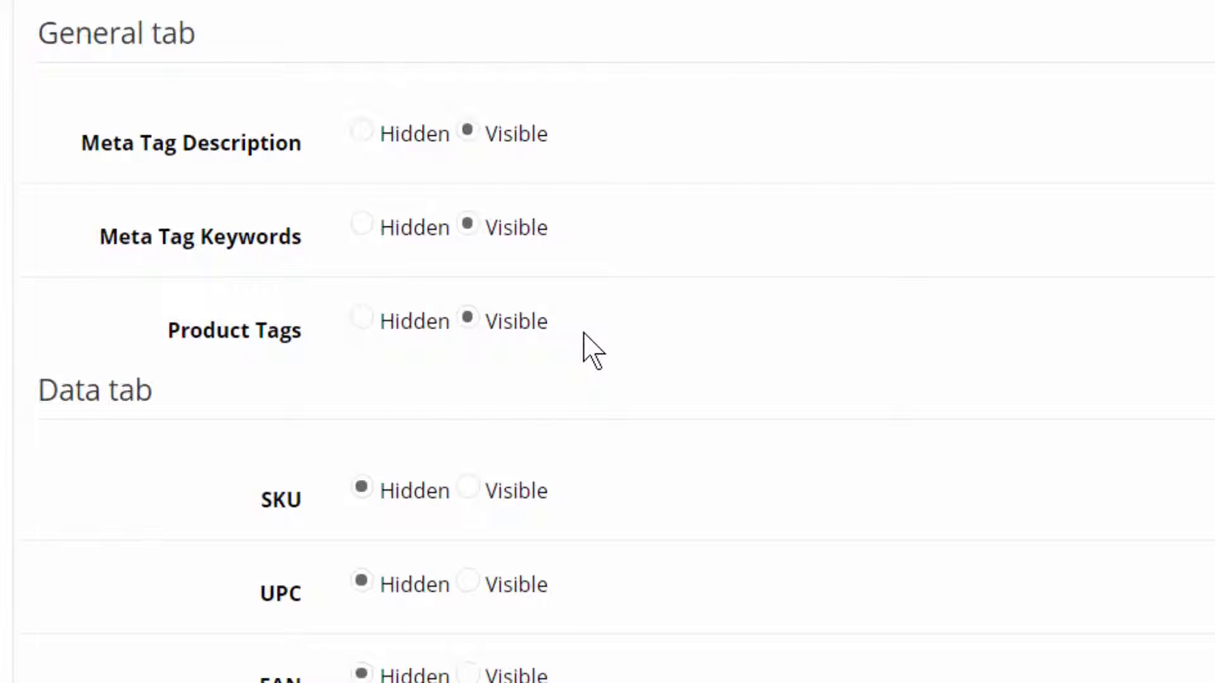
scroll(down, 3)
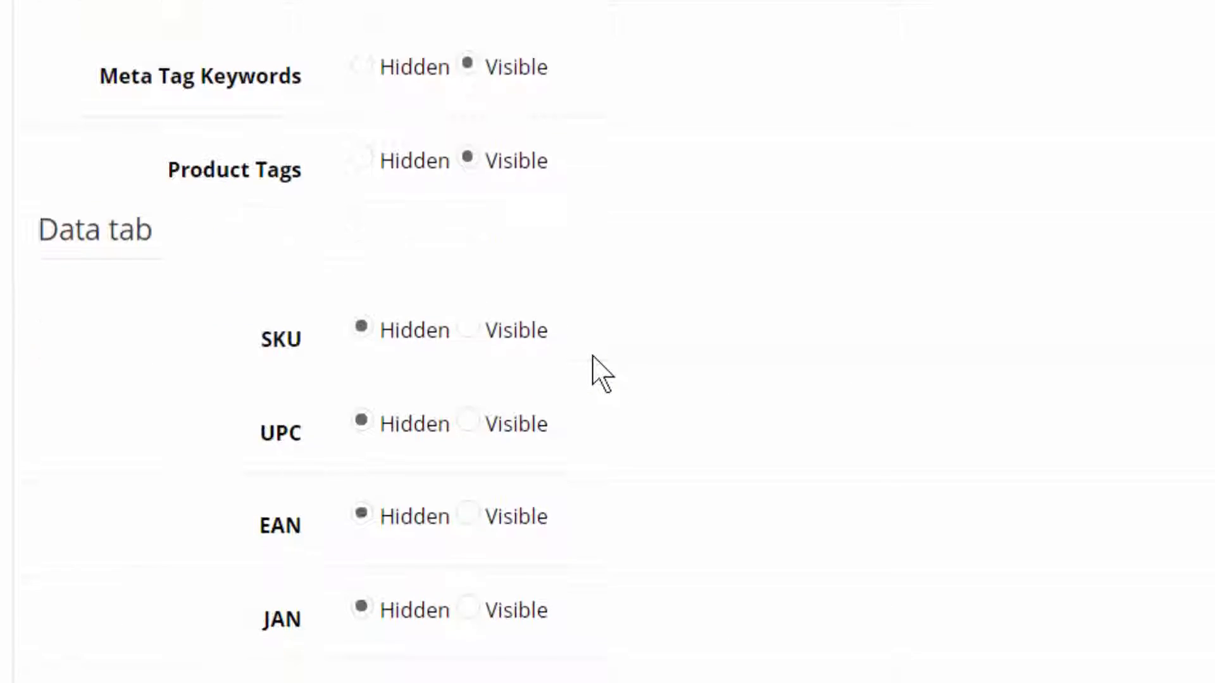
scroll(down, 3)
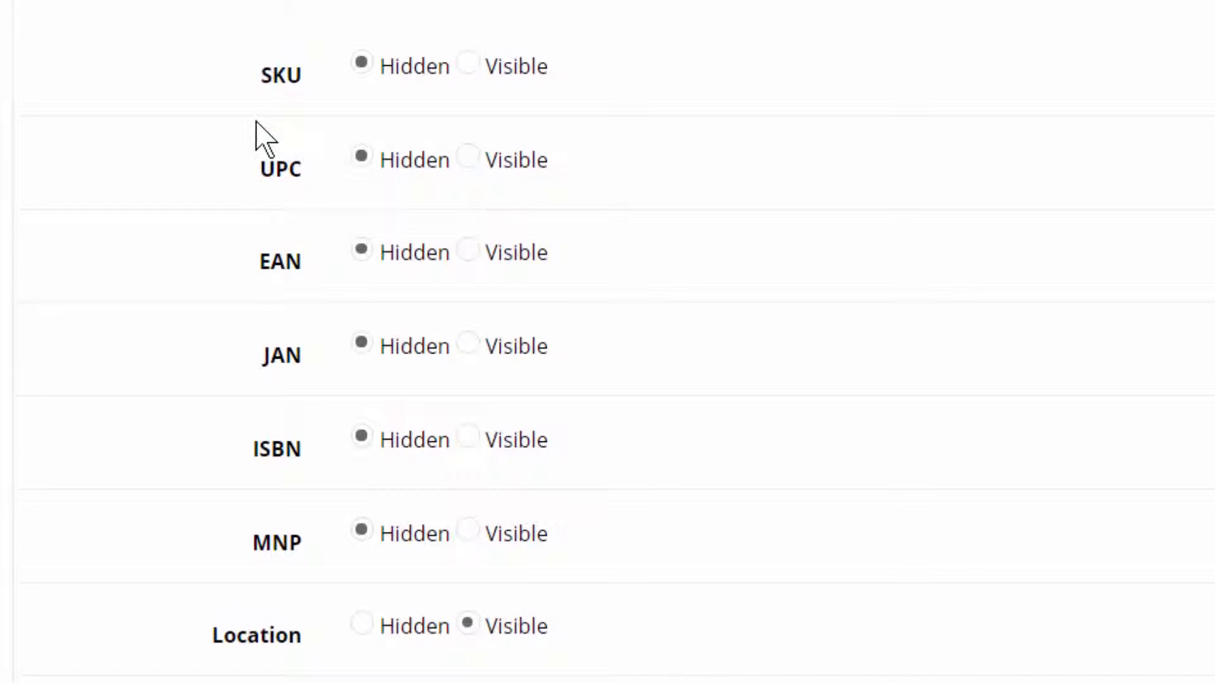
mouse_move(438, 395)
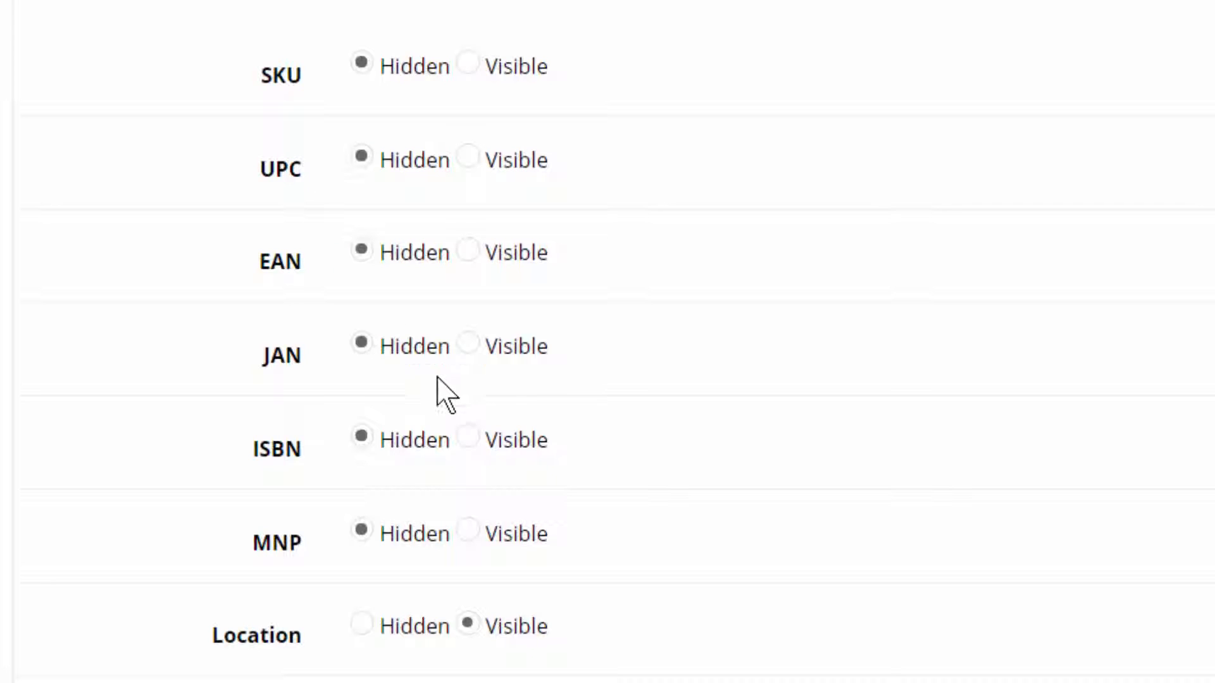
mouse_move(361, 146)
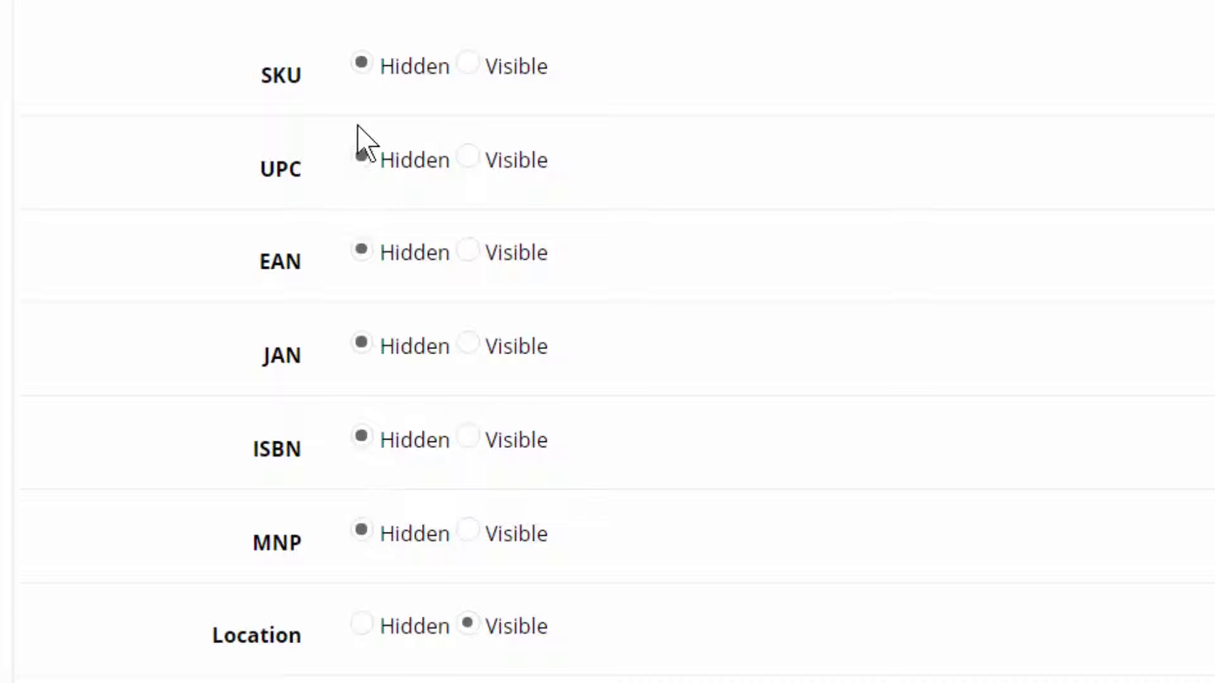
mouse_move(420, 582)
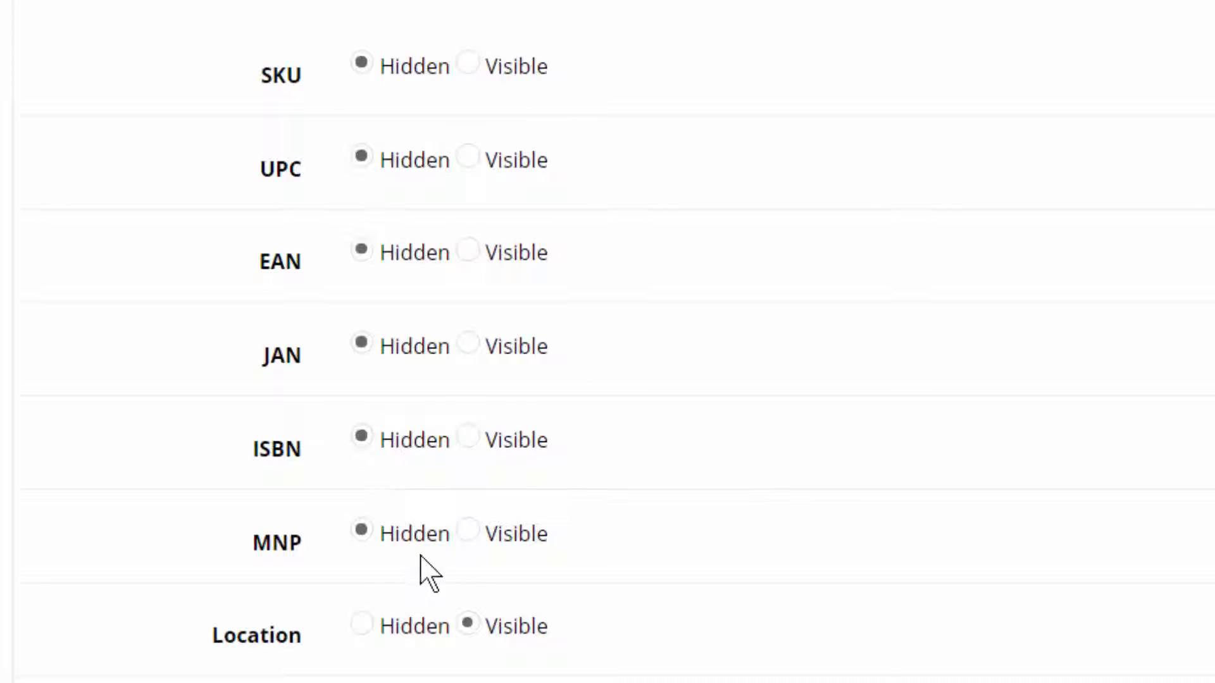
mouse_move(475, 152)
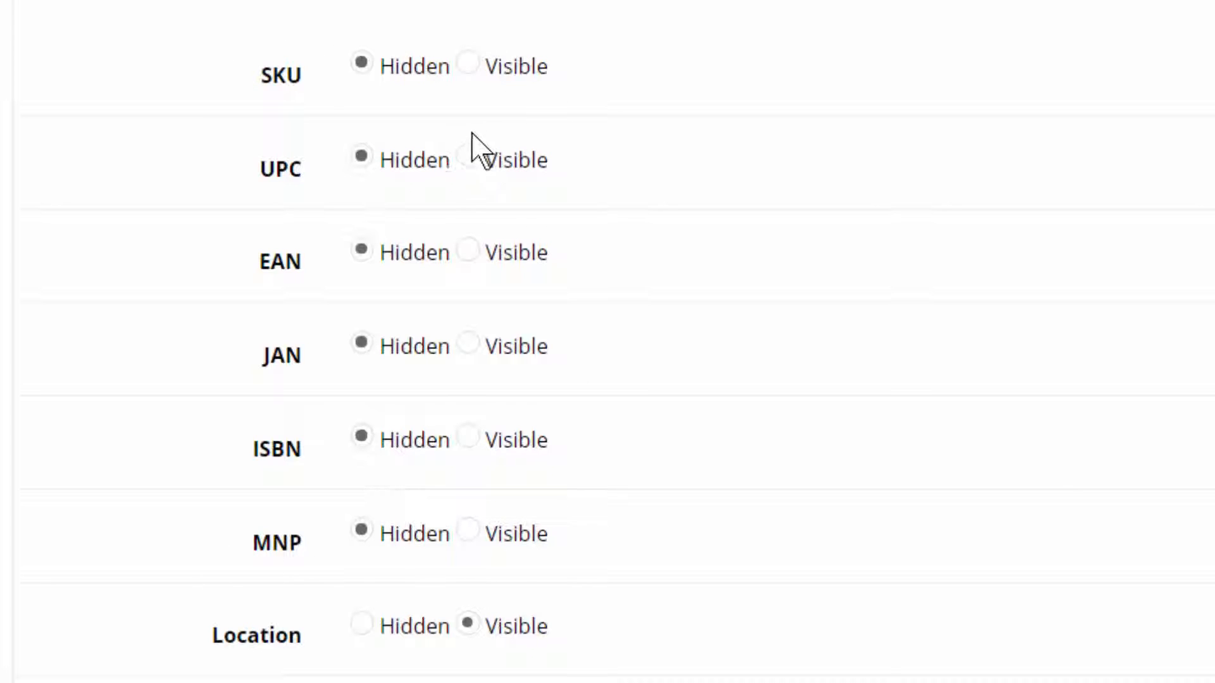
mouse_move(388, 111)
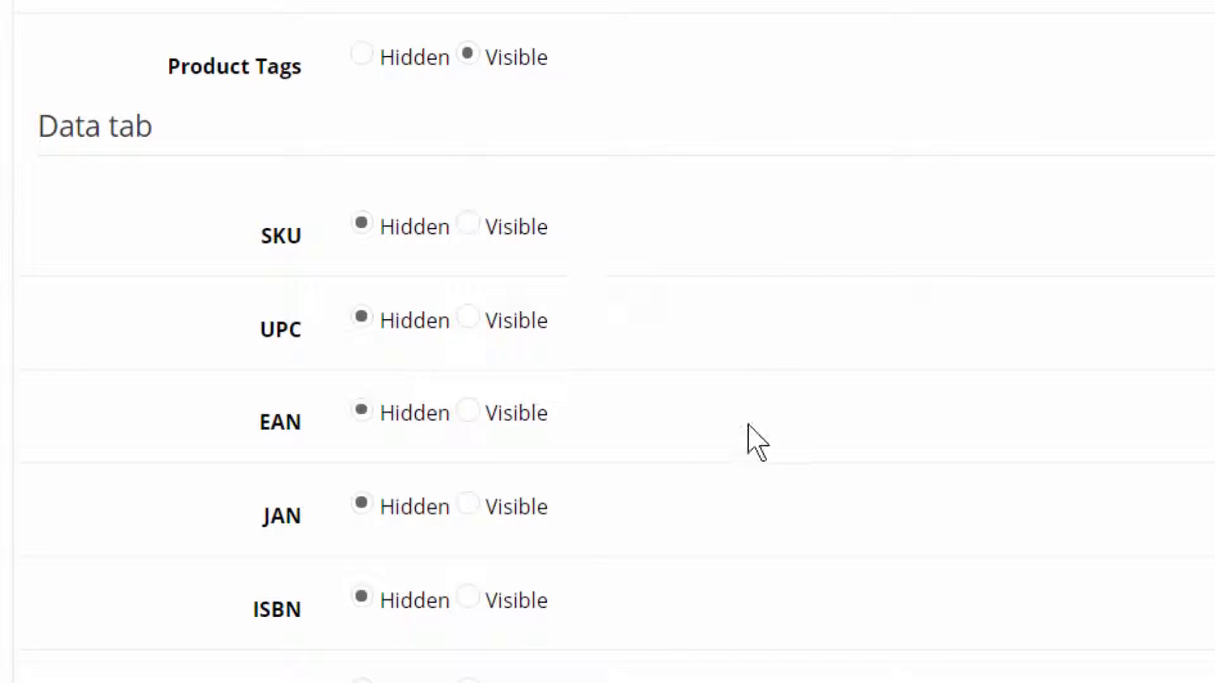
mouse_move(706, 464)
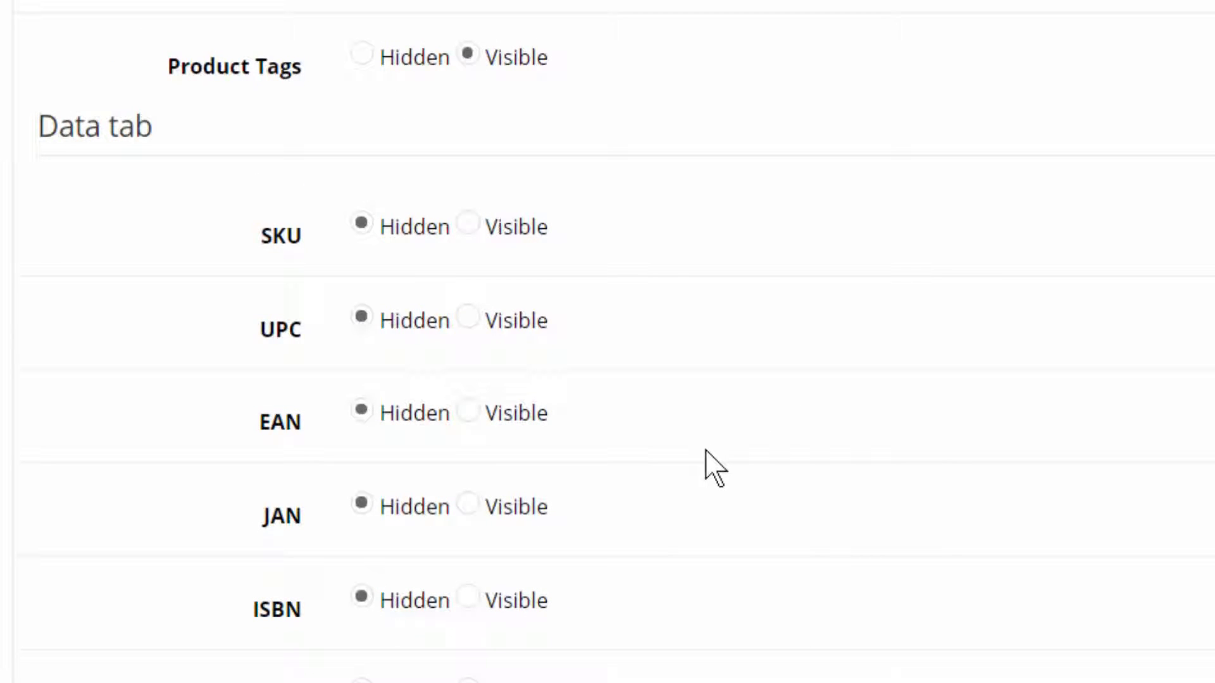
mouse_move(635, 461)
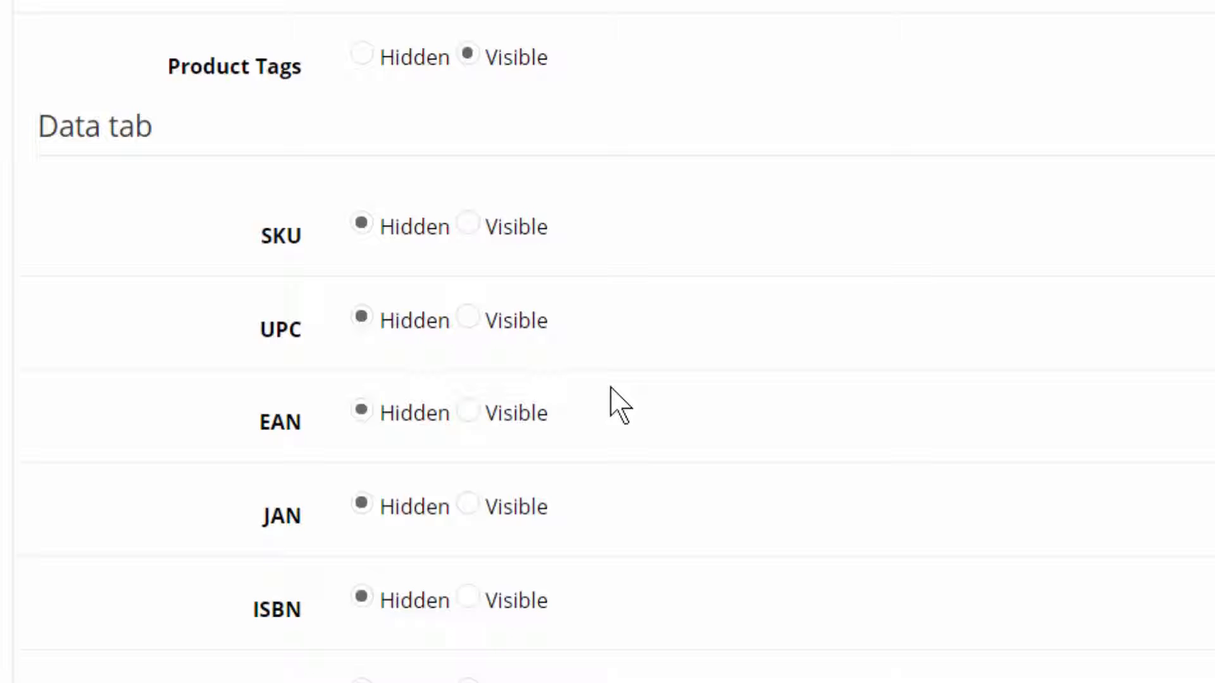
mouse_move(524, 372)
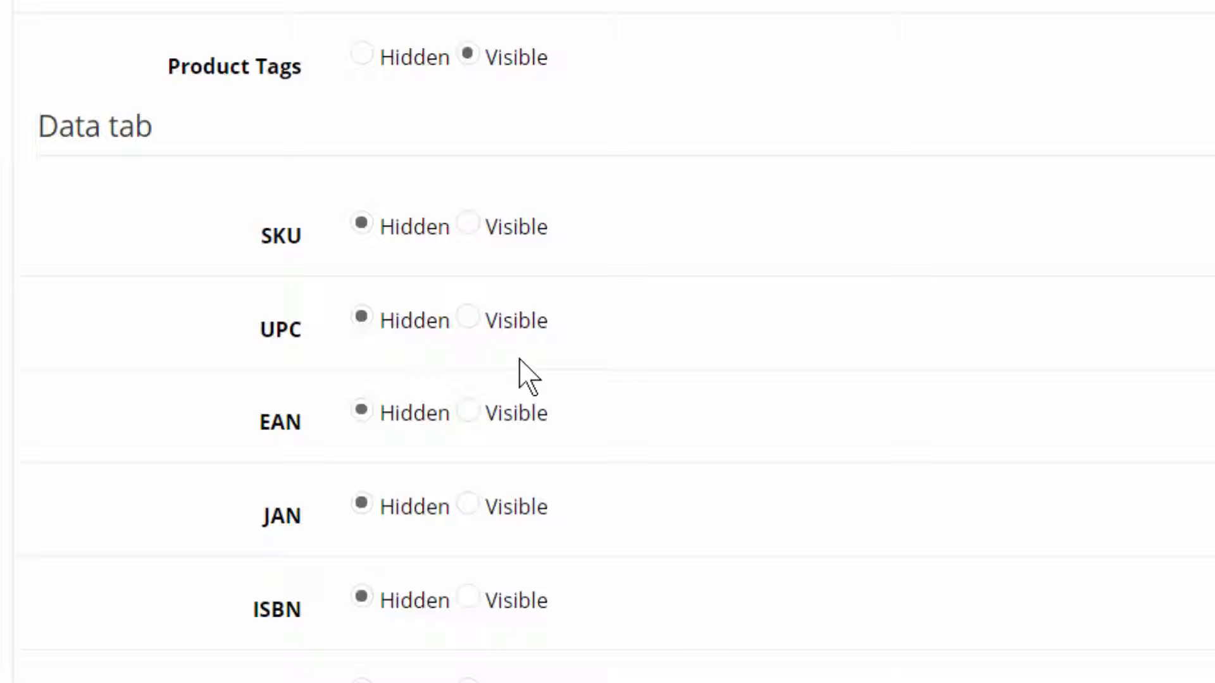
mouse_move(492, 269)
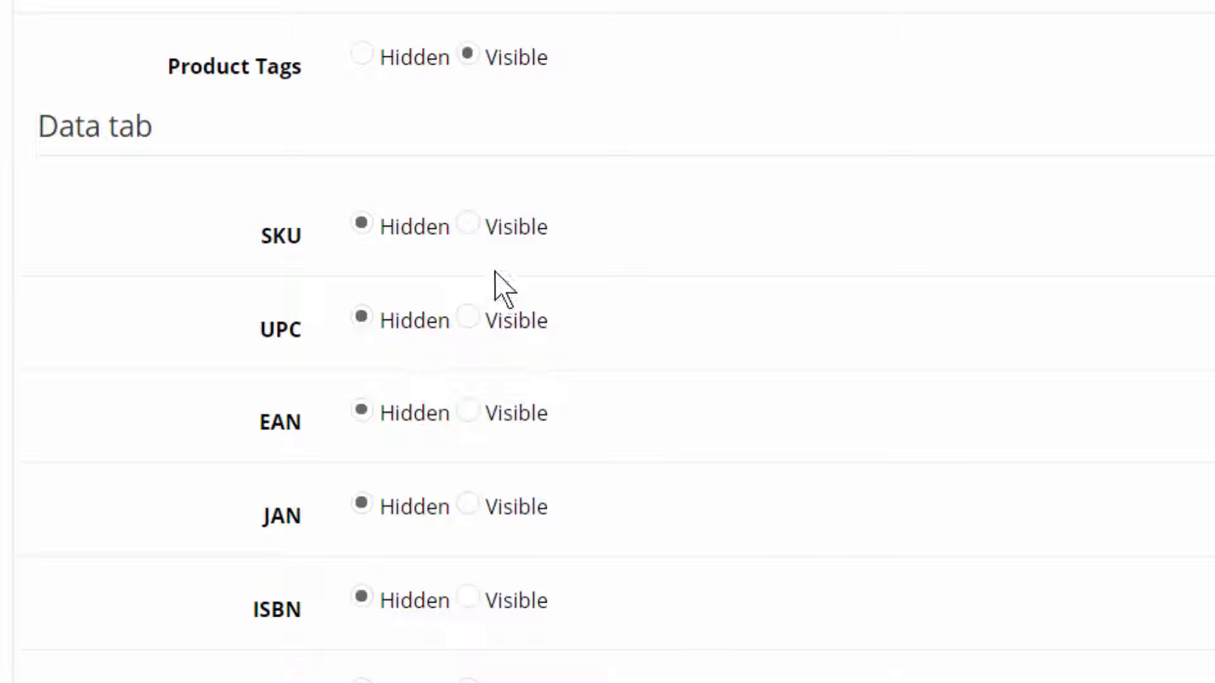
click(466, 225)
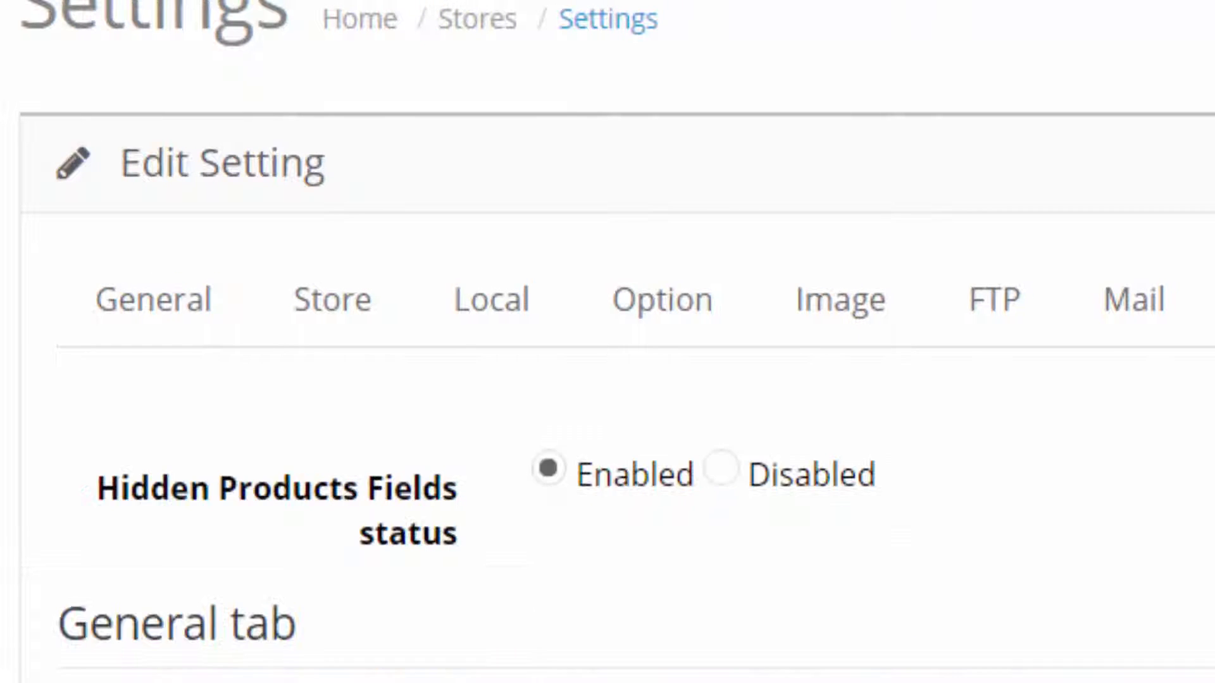
View product 6221AQ's Data fields showing Model, Location and Price without SKU or UPC.
scroll(down, 3)
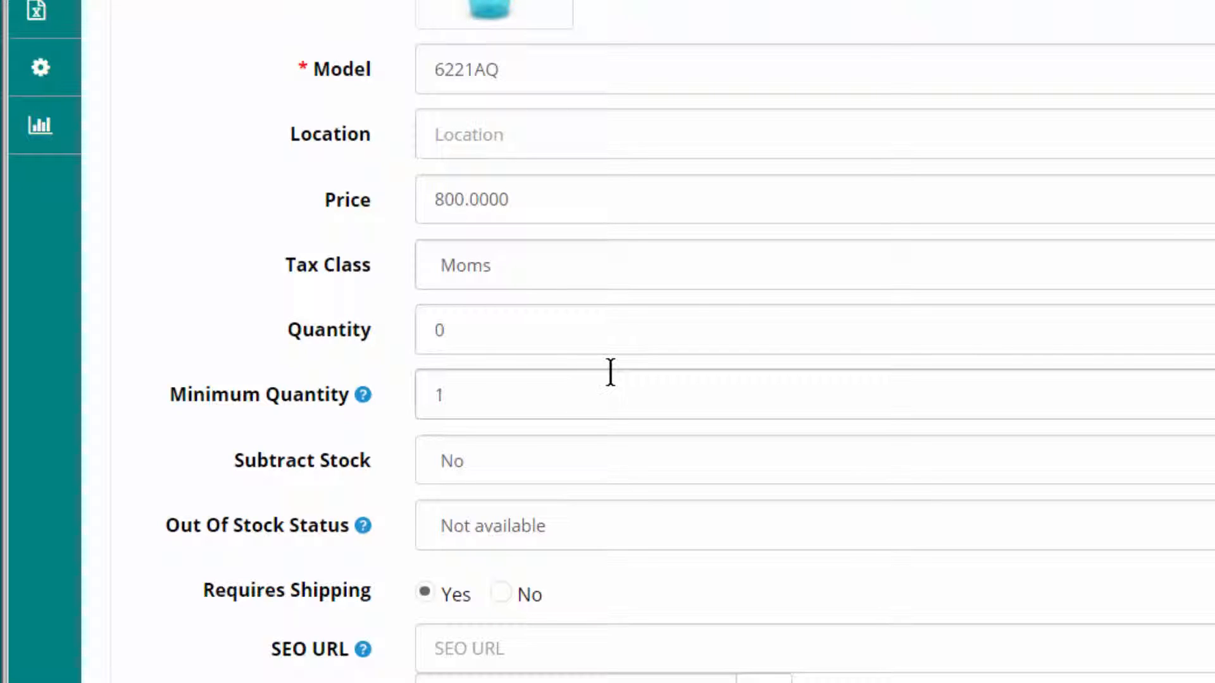
mouse_move(662, 390)
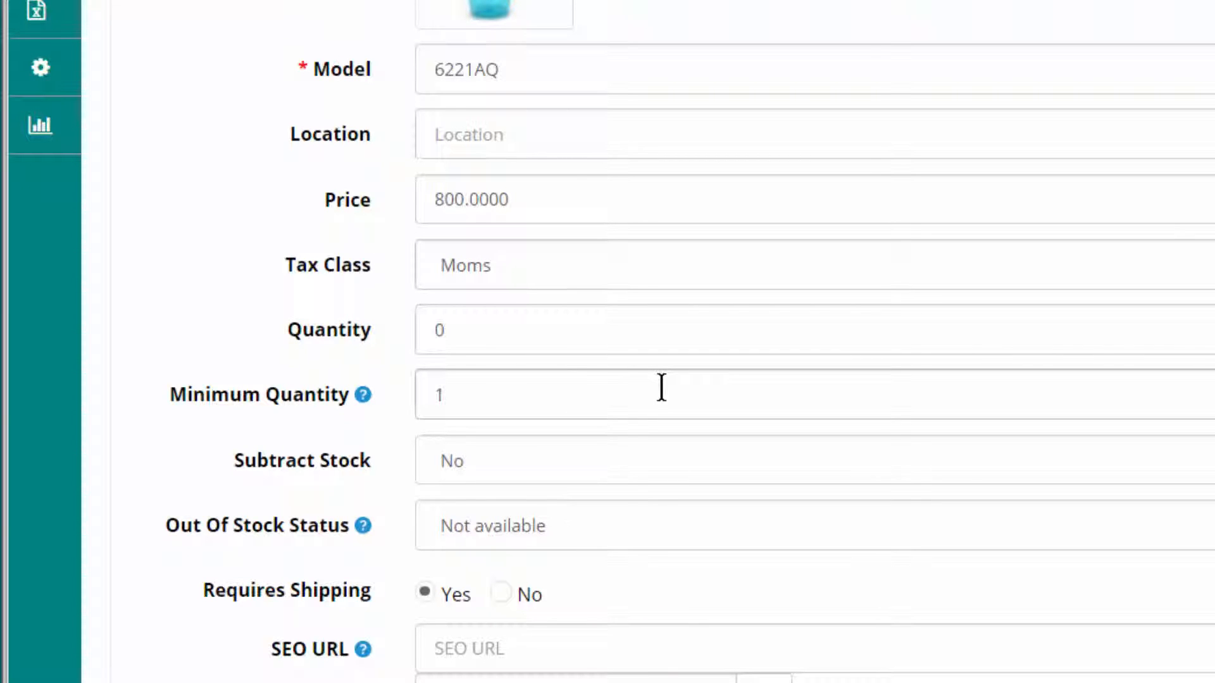
Review the Hidden Product Fields Data and Links options, with Stores and Downloads also hidden.
scroll(down, 3)
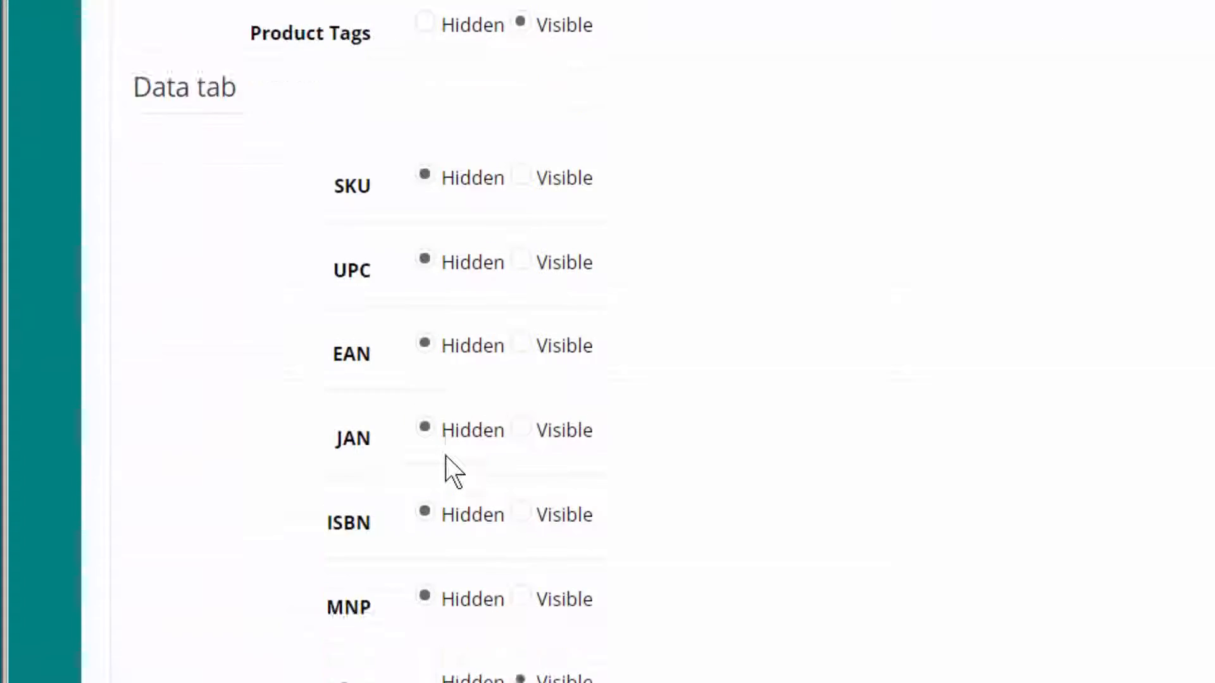
scroll(down, 3)
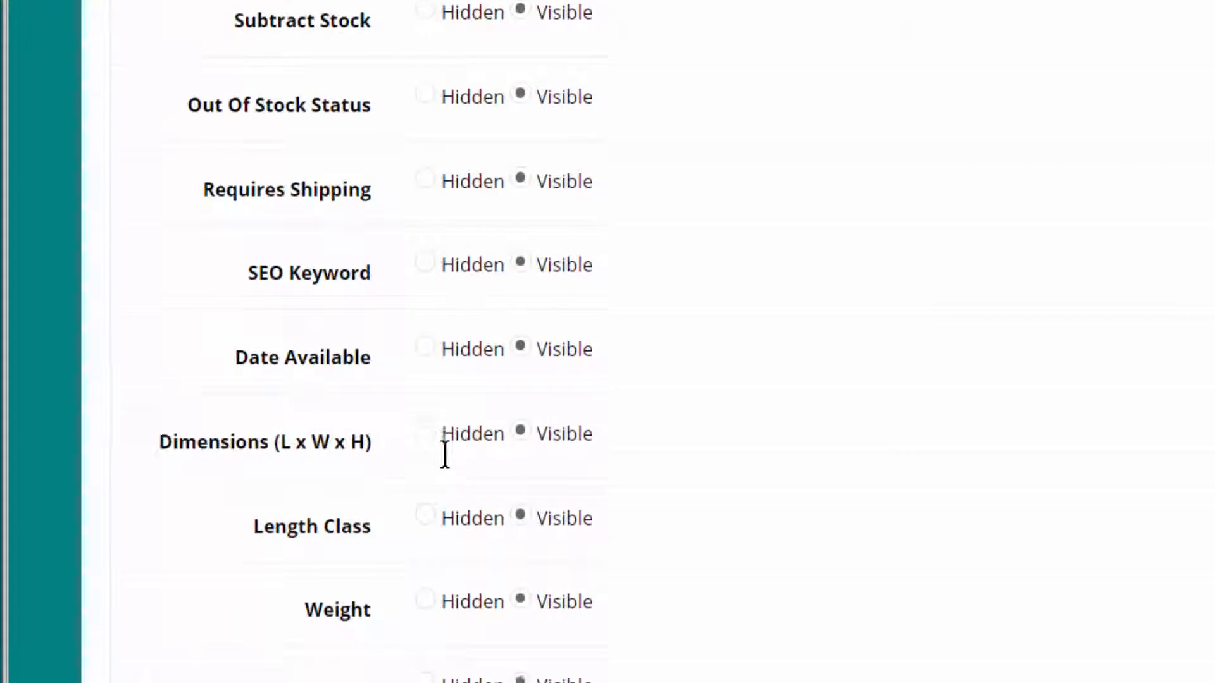
scroll(down, 3)
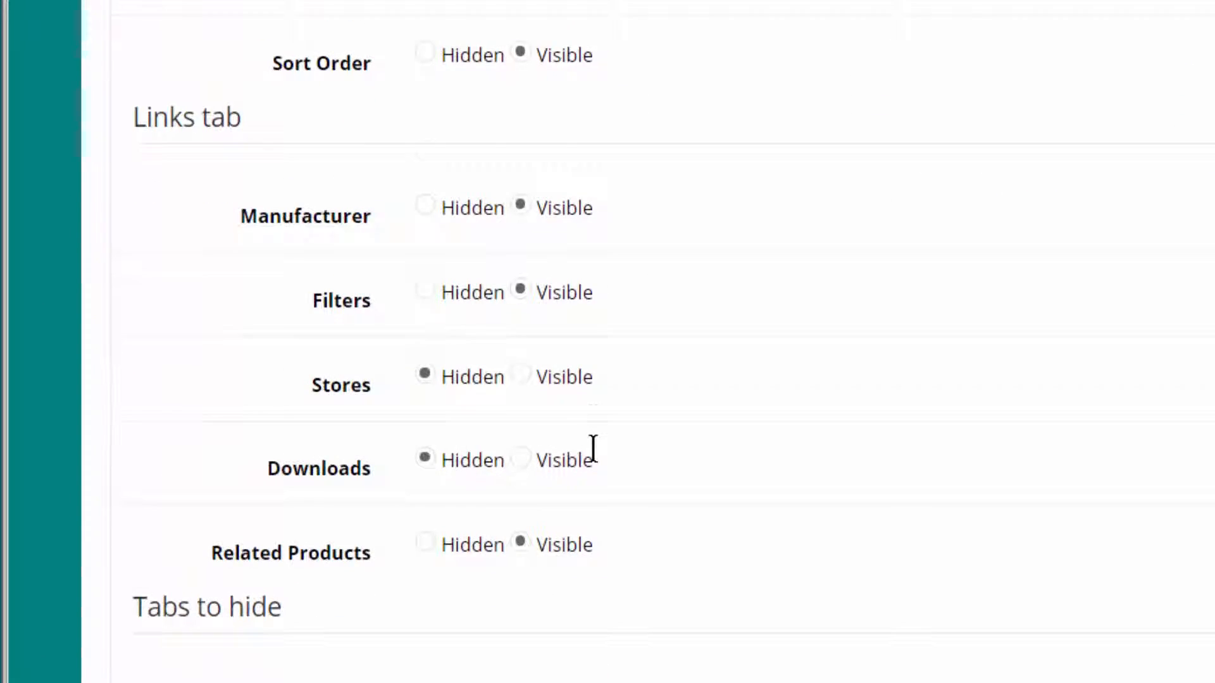
scroll(down, 3)
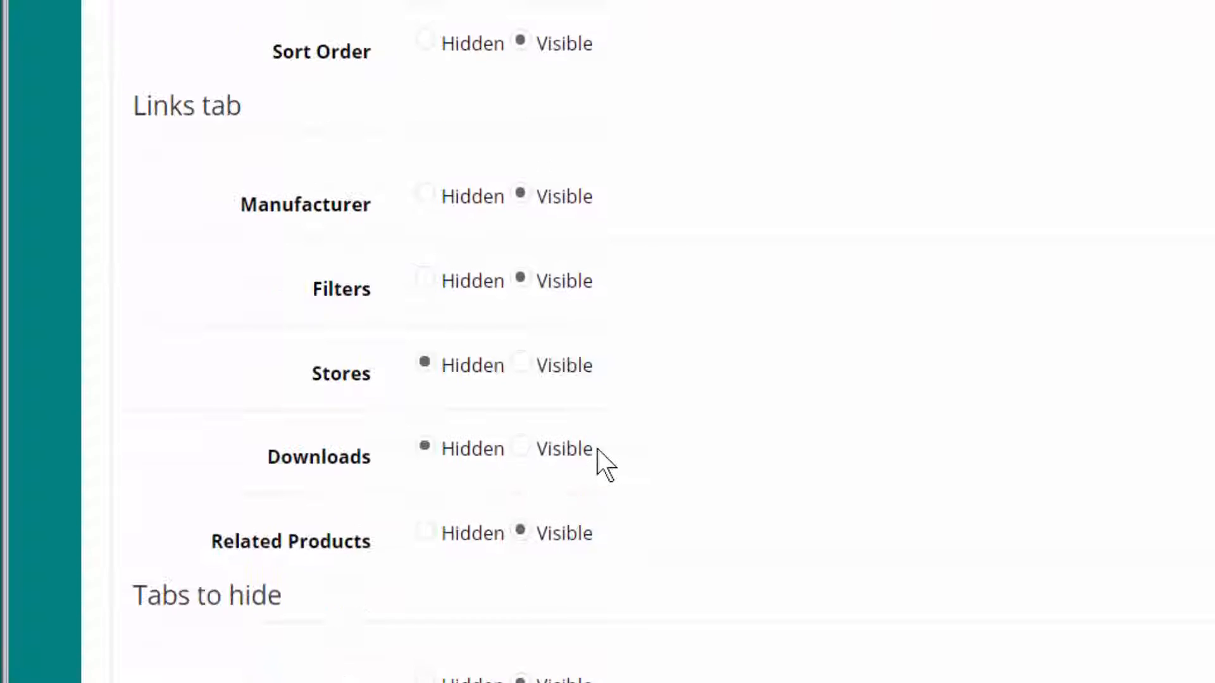
scroll(down, 3)
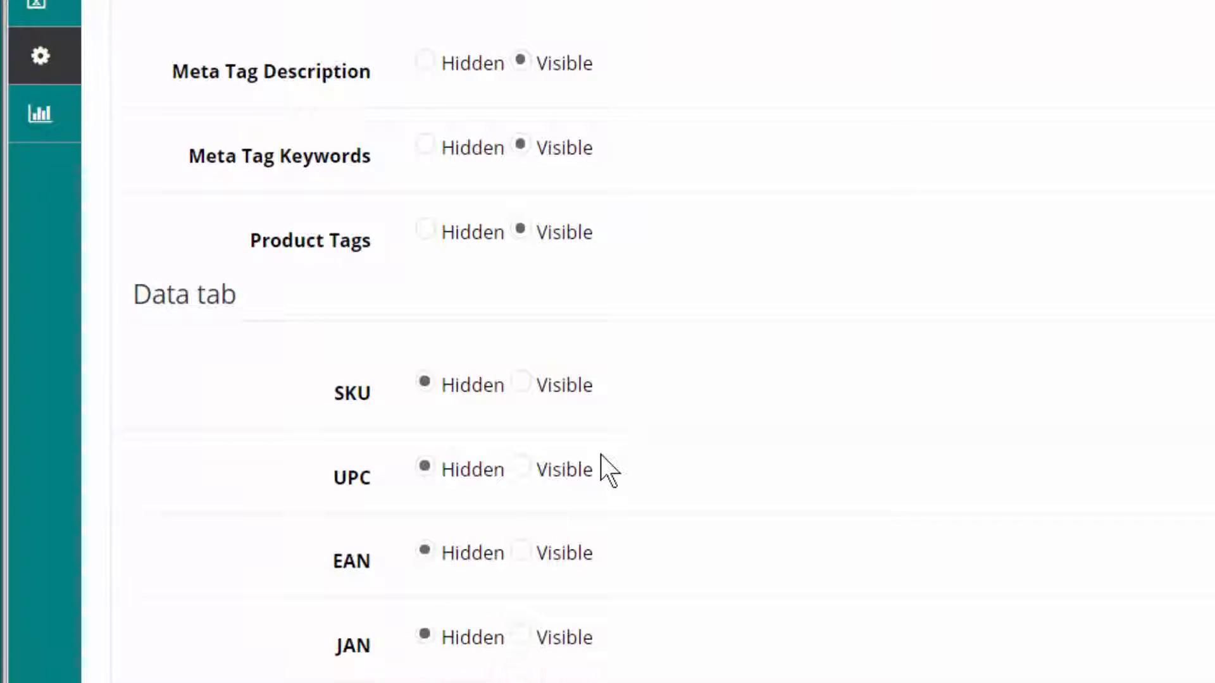